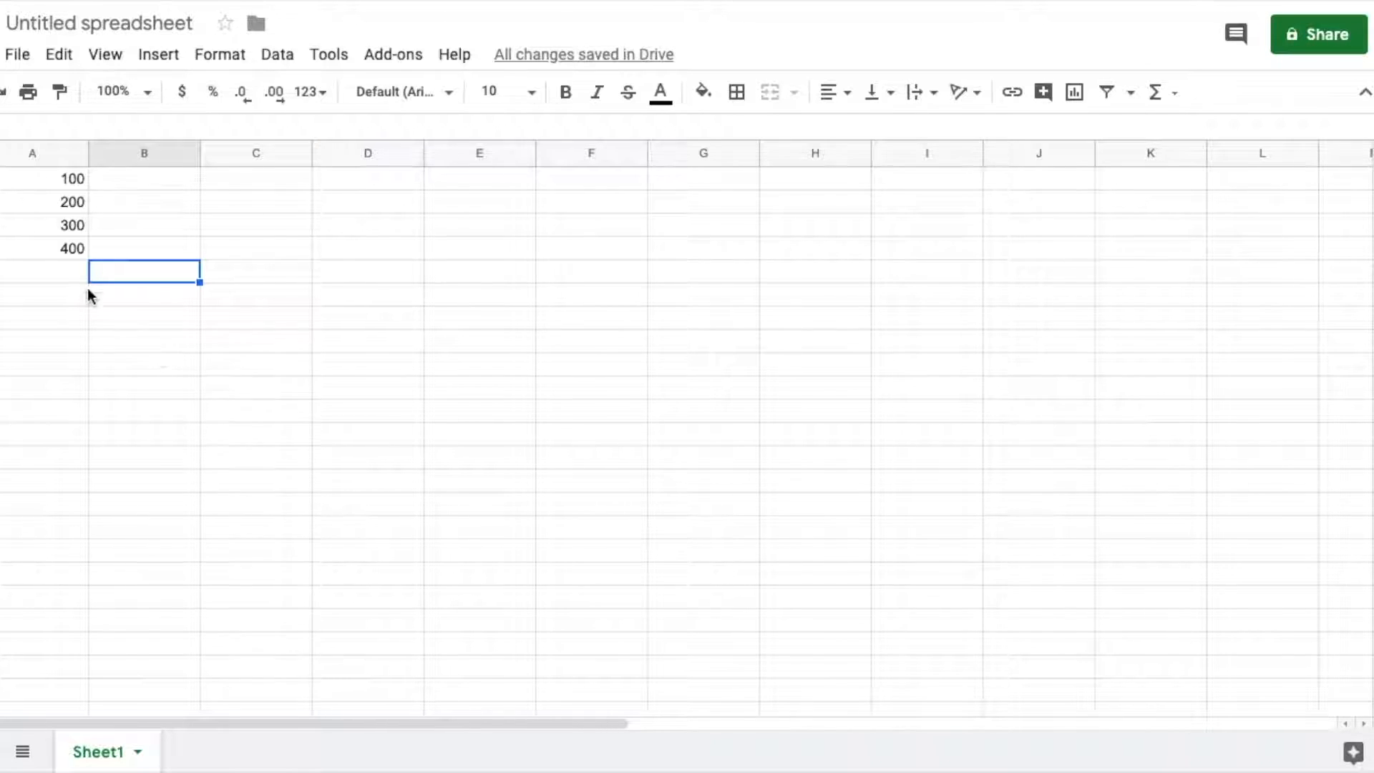
{"action": "mouse_move", "coordinate": [103, 246]}
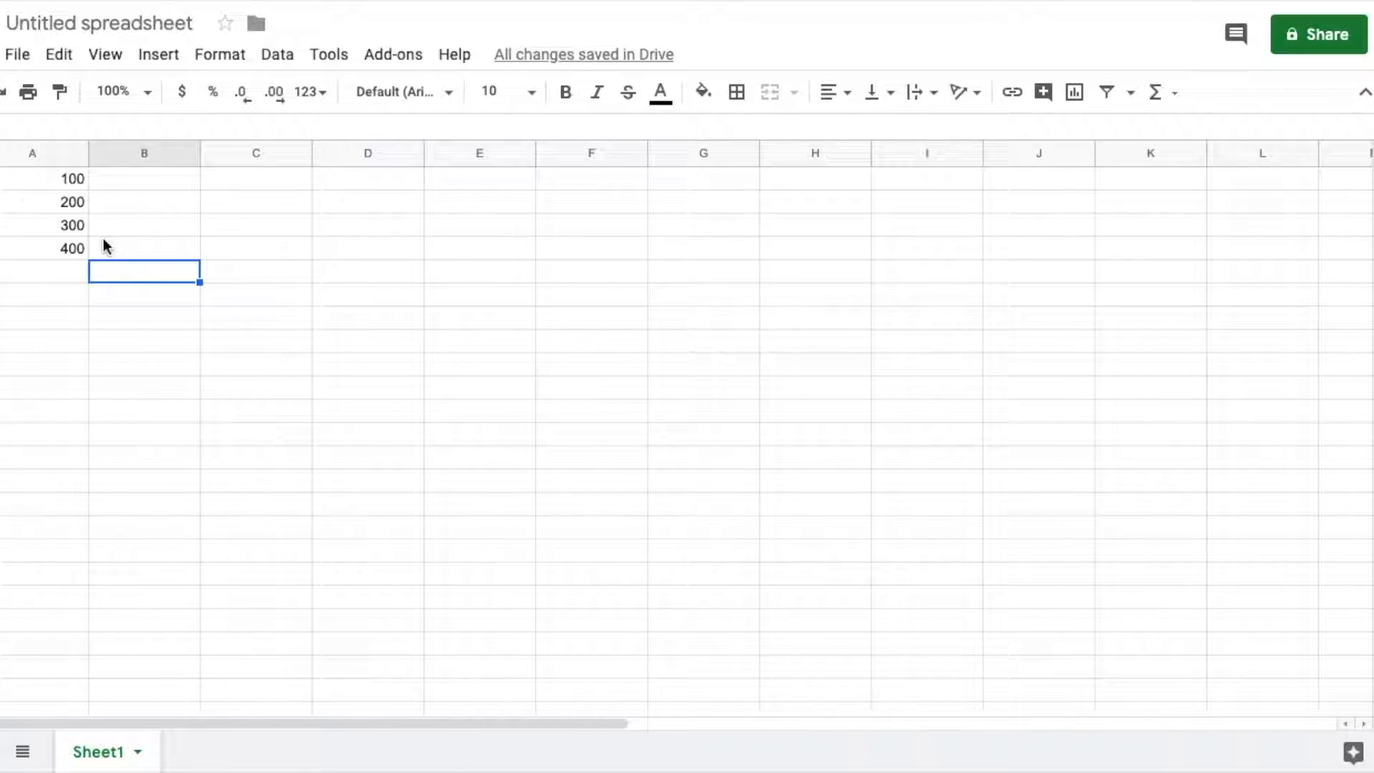
{"action": "mouse_move", "coordinate": [125, 202]}
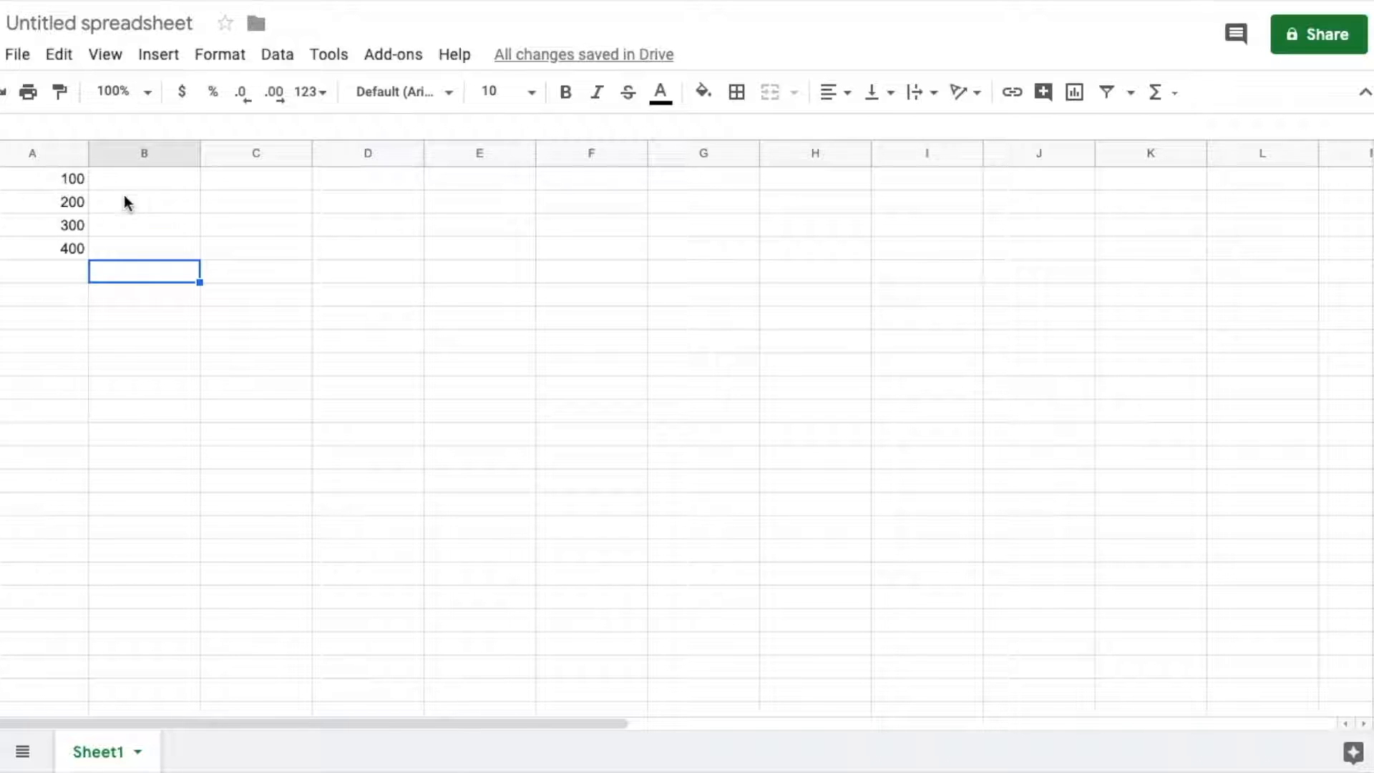
{"action": "mouse_move", "coordinate": [377, 290]}
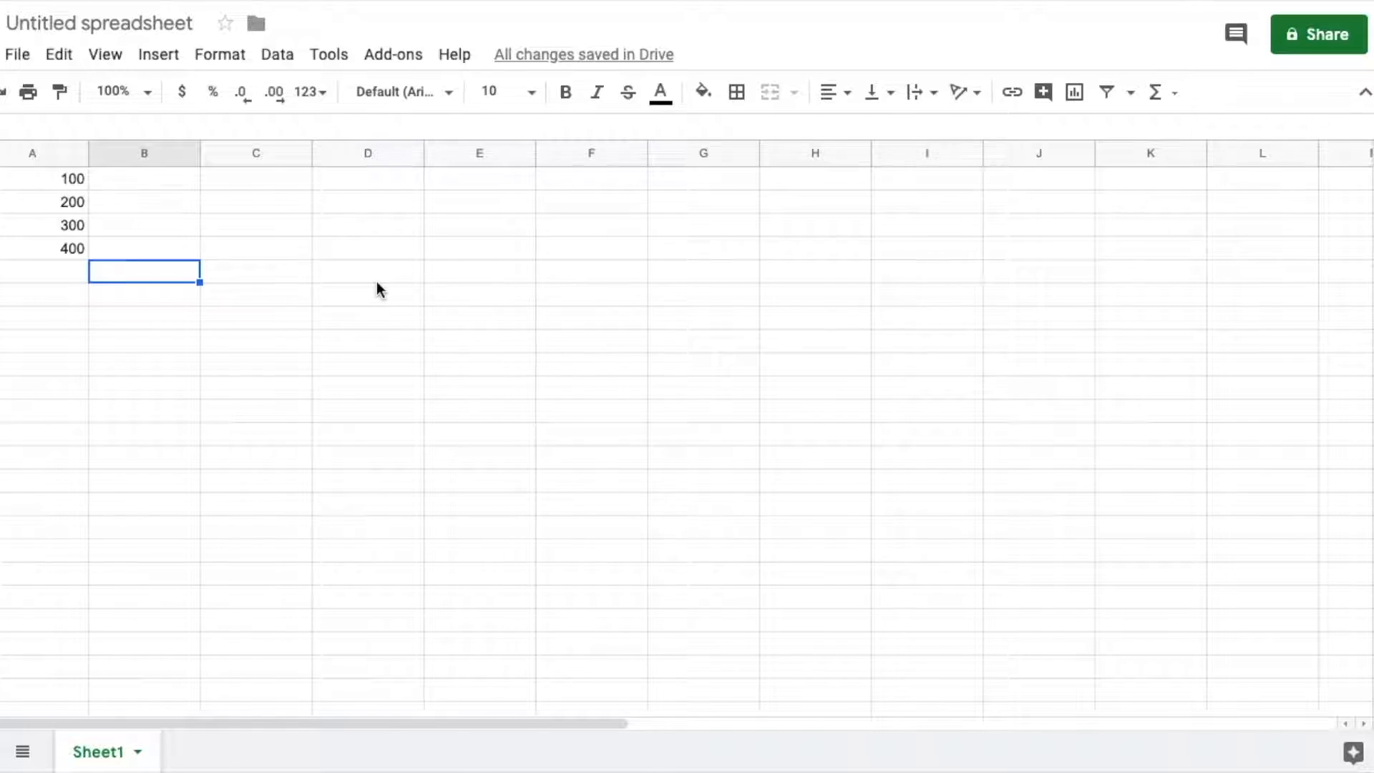
{"action": "mouse_move", "coordinate": [243, 304]}
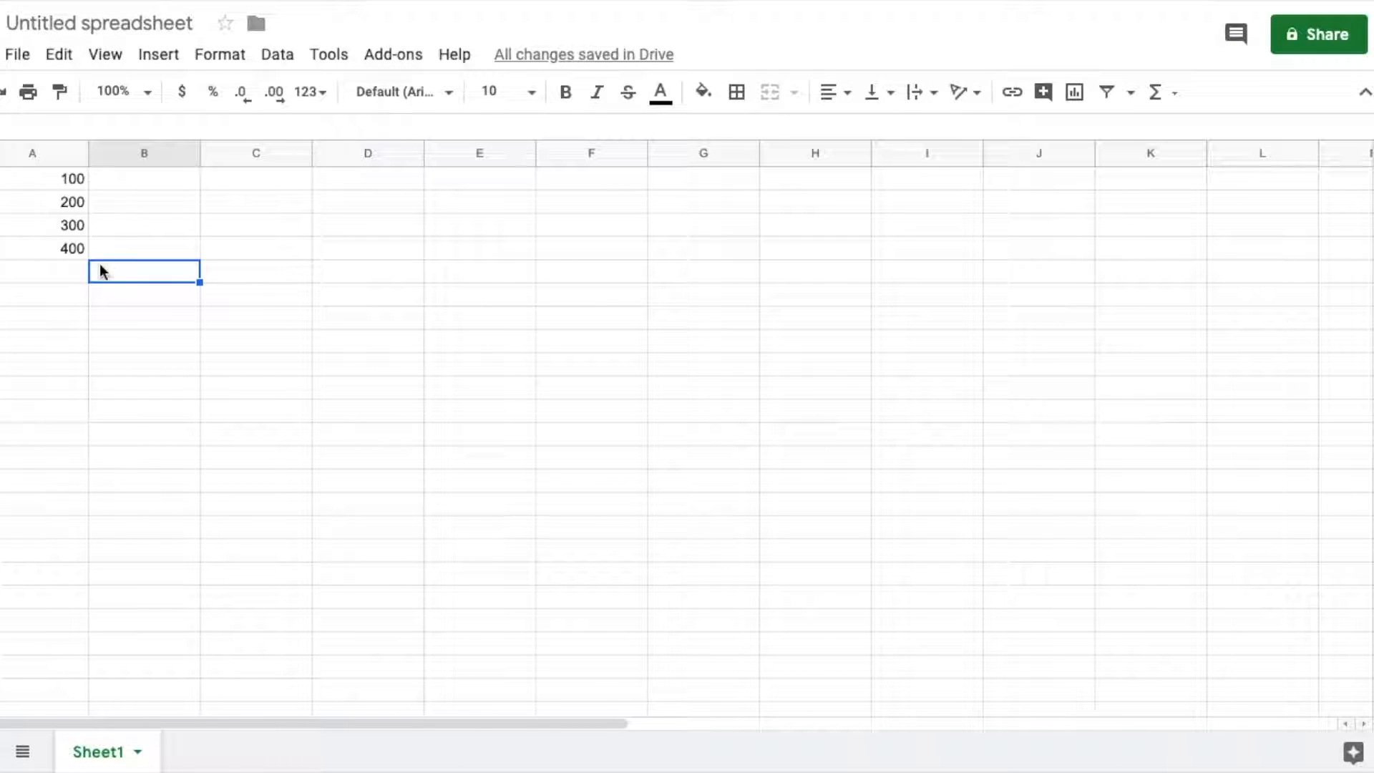
Select A1 and show its 100 as currency with two decimals, $100.00.
{"action": "left_click", "coordinate": [33, 272]}
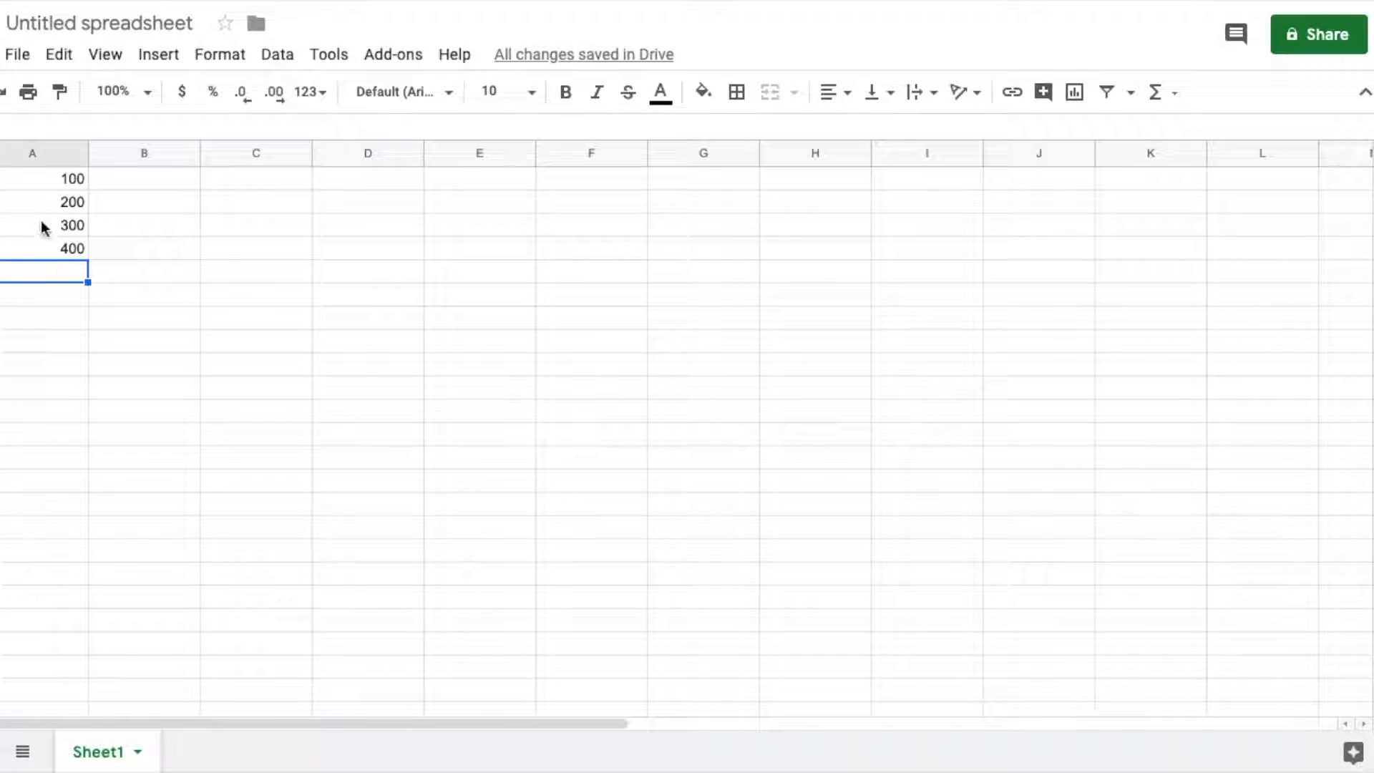
{"action": "left_click", "coordinate": [33, 179]}
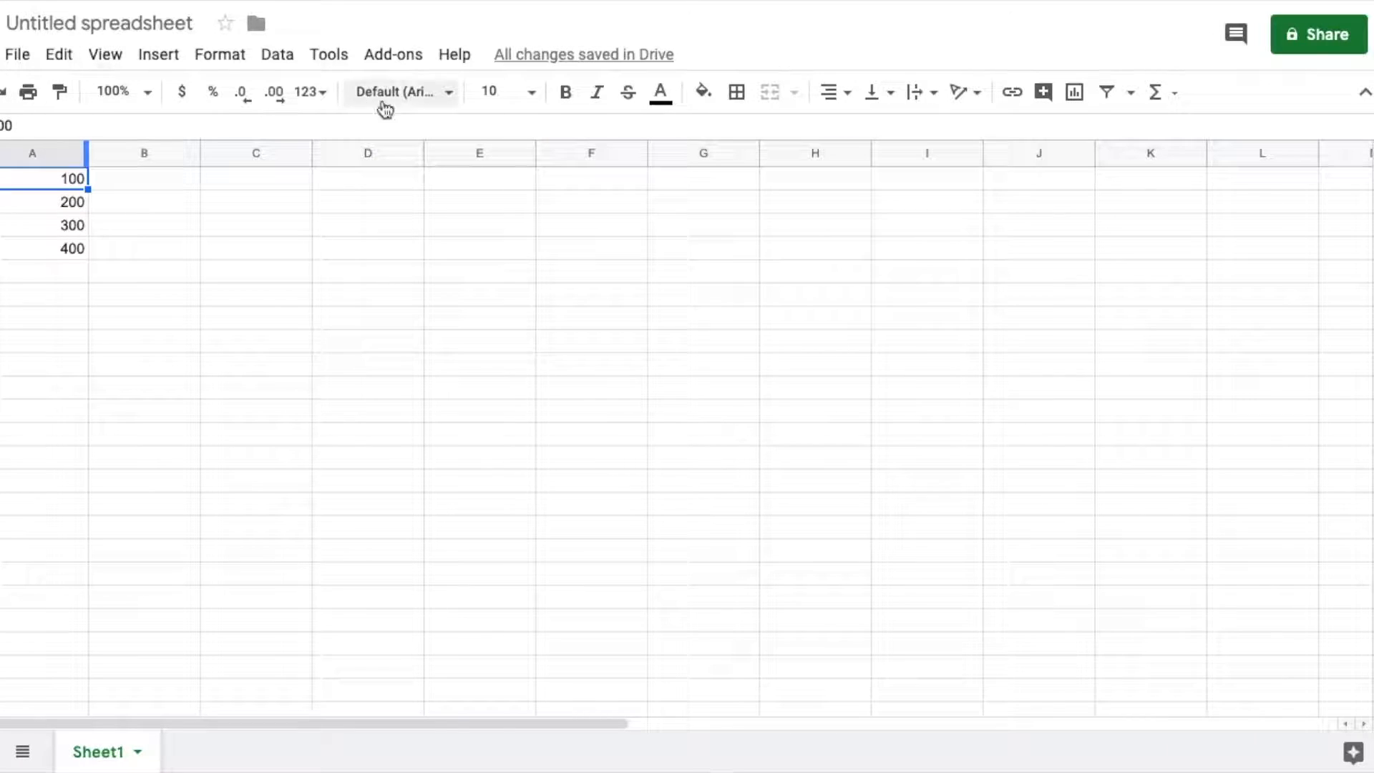
{"action": "mouse_move", "coordinate": [500, 151]}
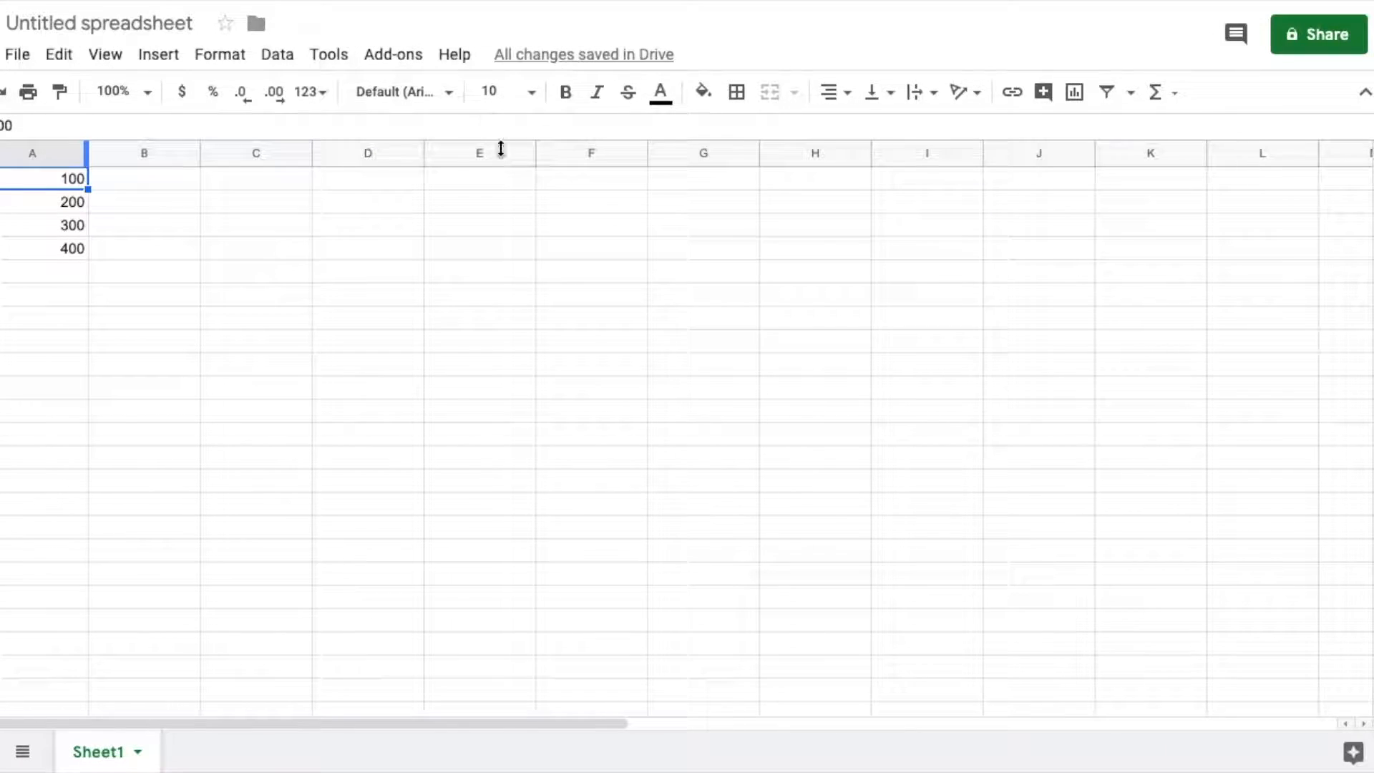
{"action": "mouse_move", "coordinate": [130, 137]}
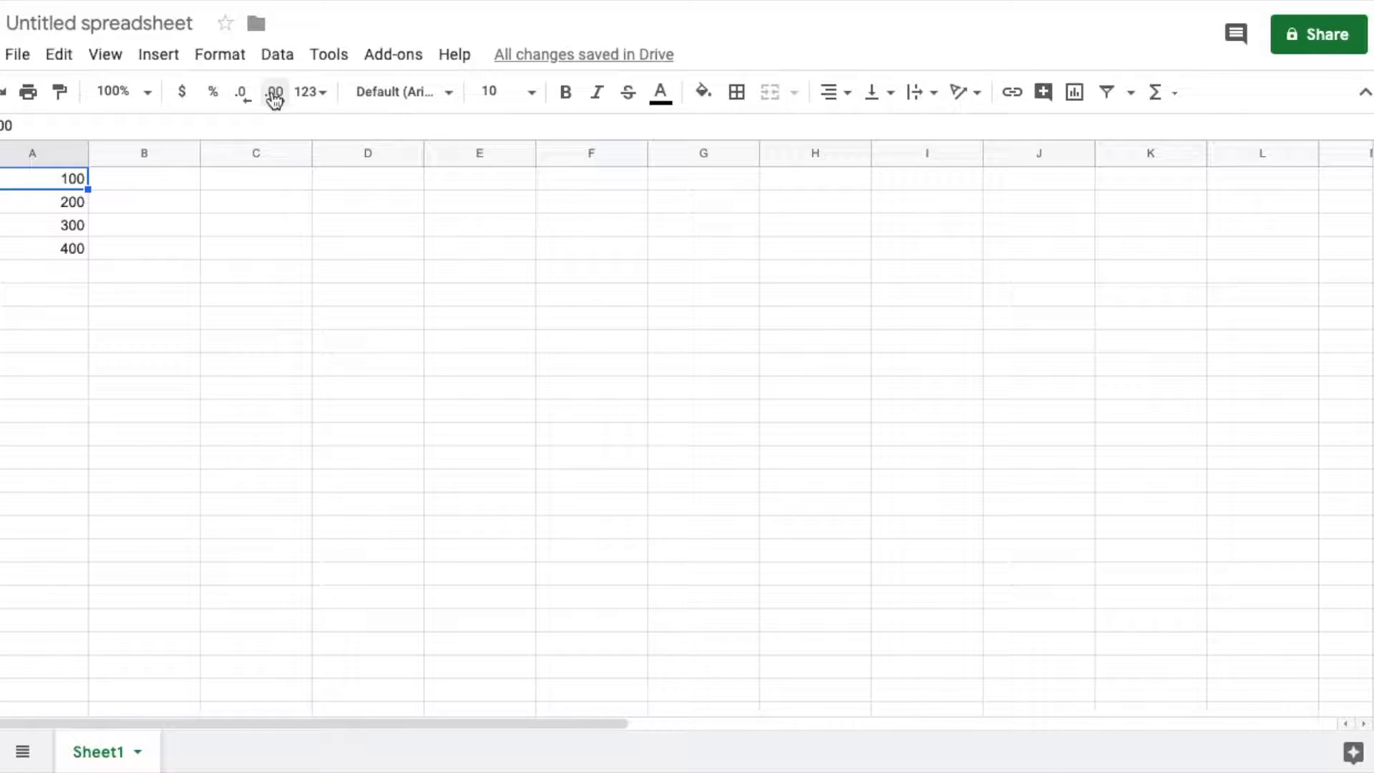
{"action": "mouse_move", "coordinate": [243, 92]}
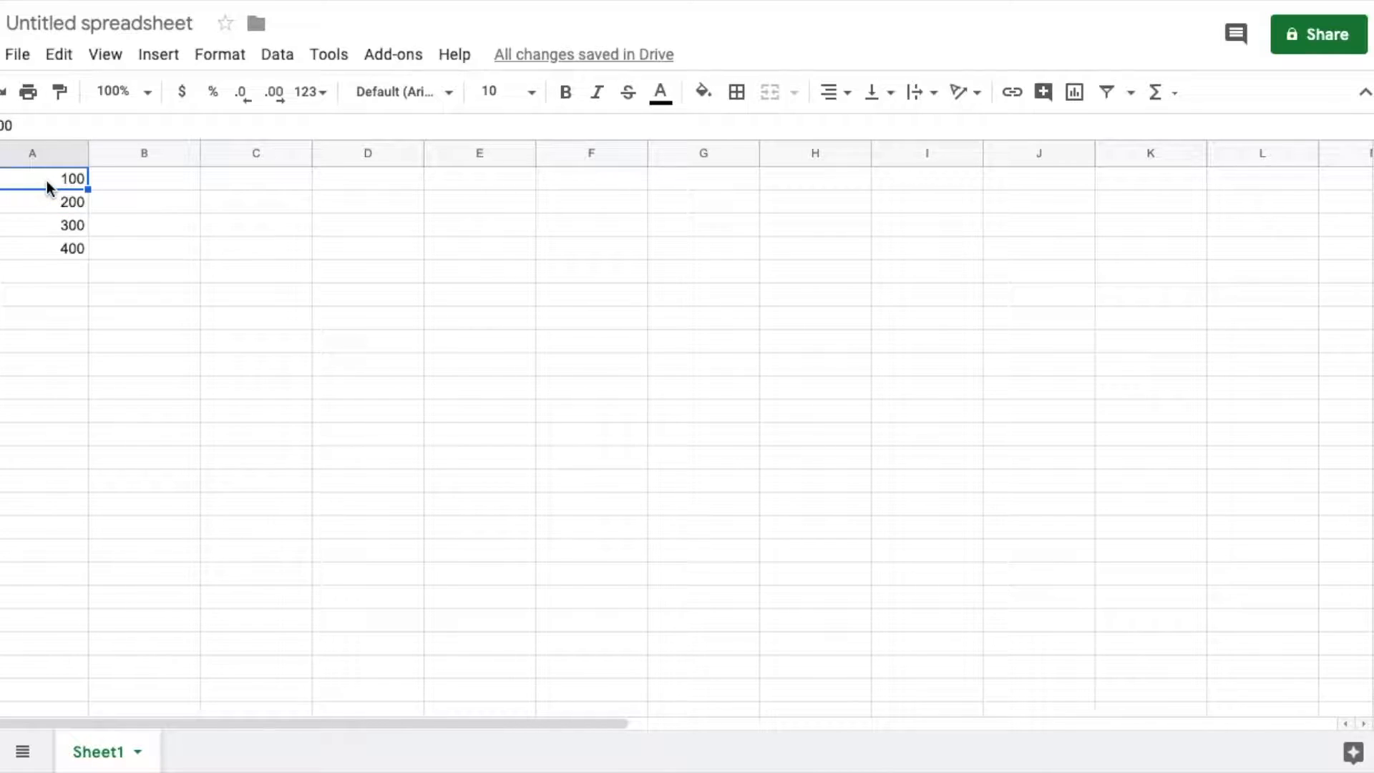
{"action": "mouse_move", "coordinate": [275, 92]}
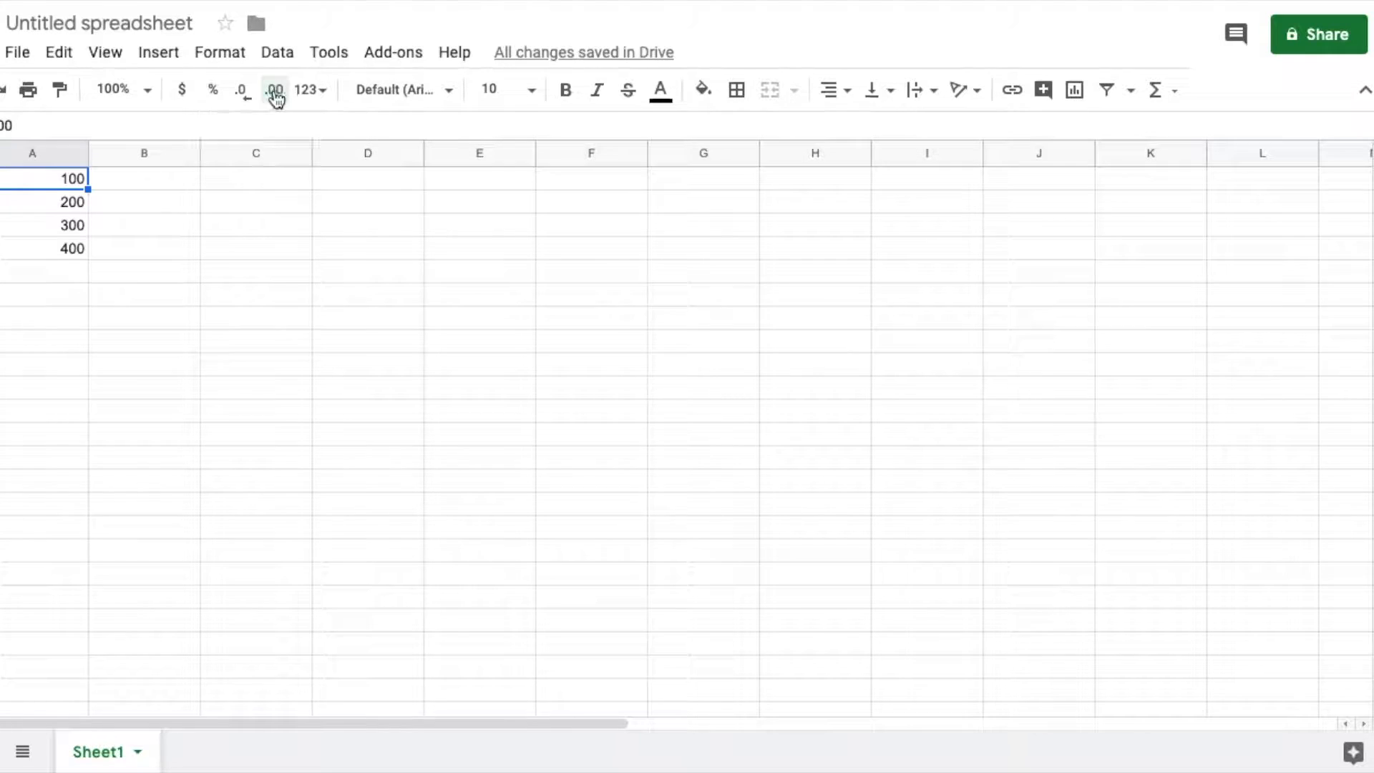
{"action": "left_click", "coordinate": [274, 89]}
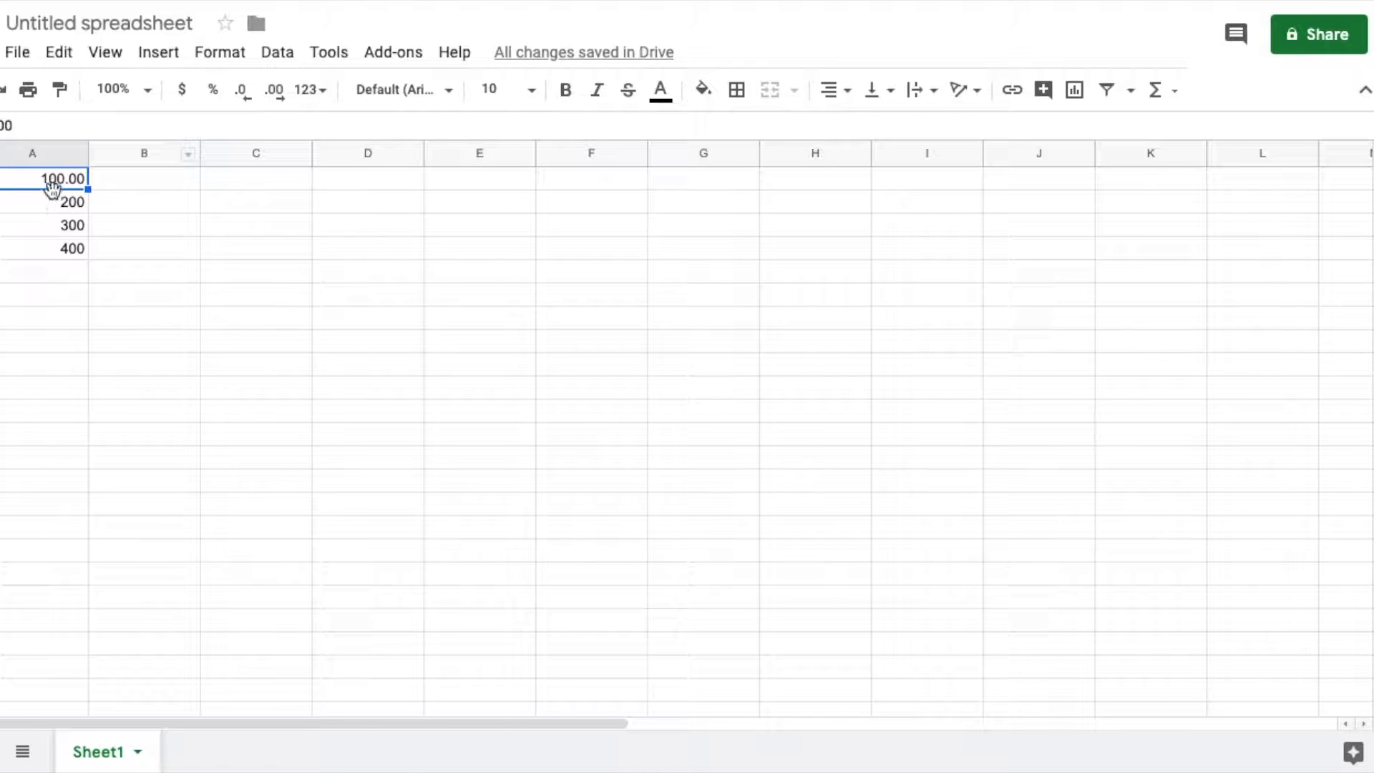
{"action": "mouse_move", "coordinate": [182, 88]}
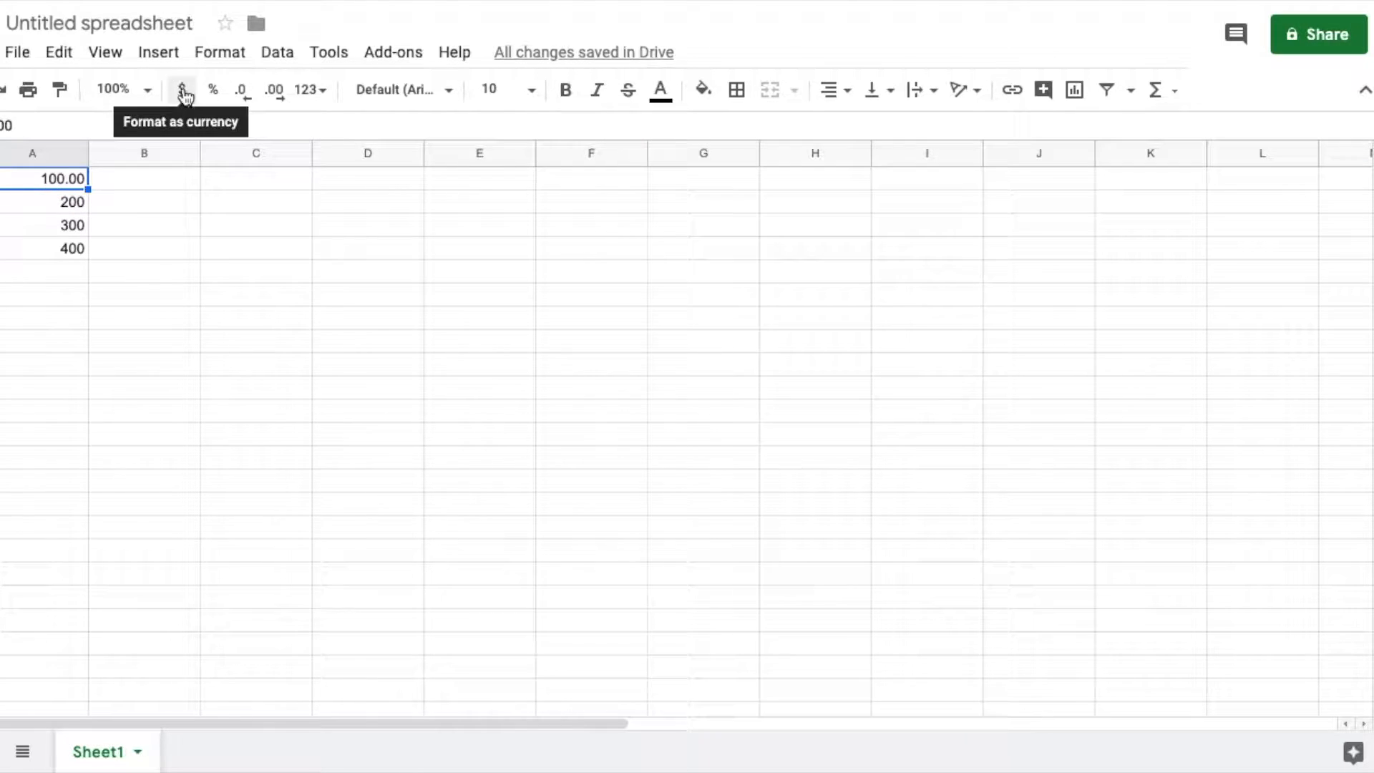
{"action": "left_click", "coordinate": [182, 89]}
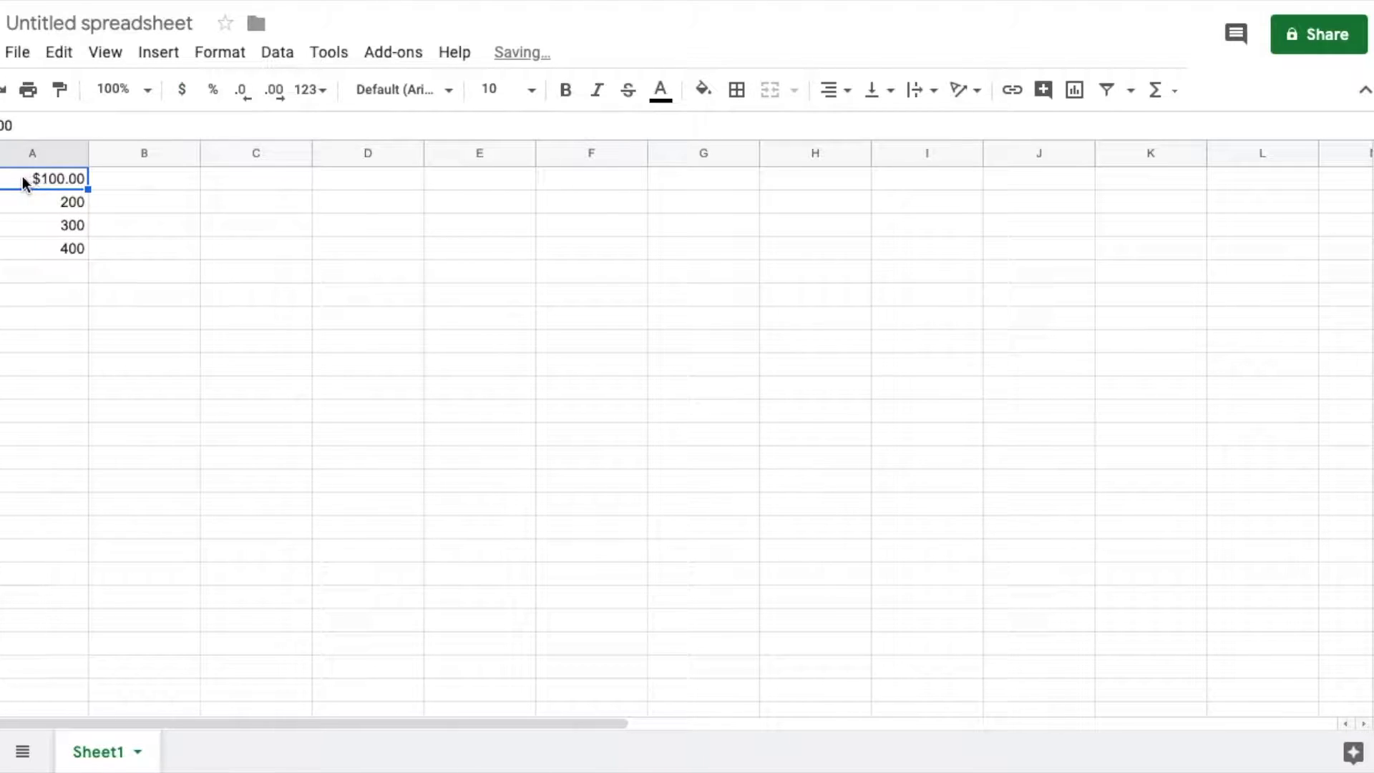
{"action": "mouse_move", "coordinate": [241, 90]}
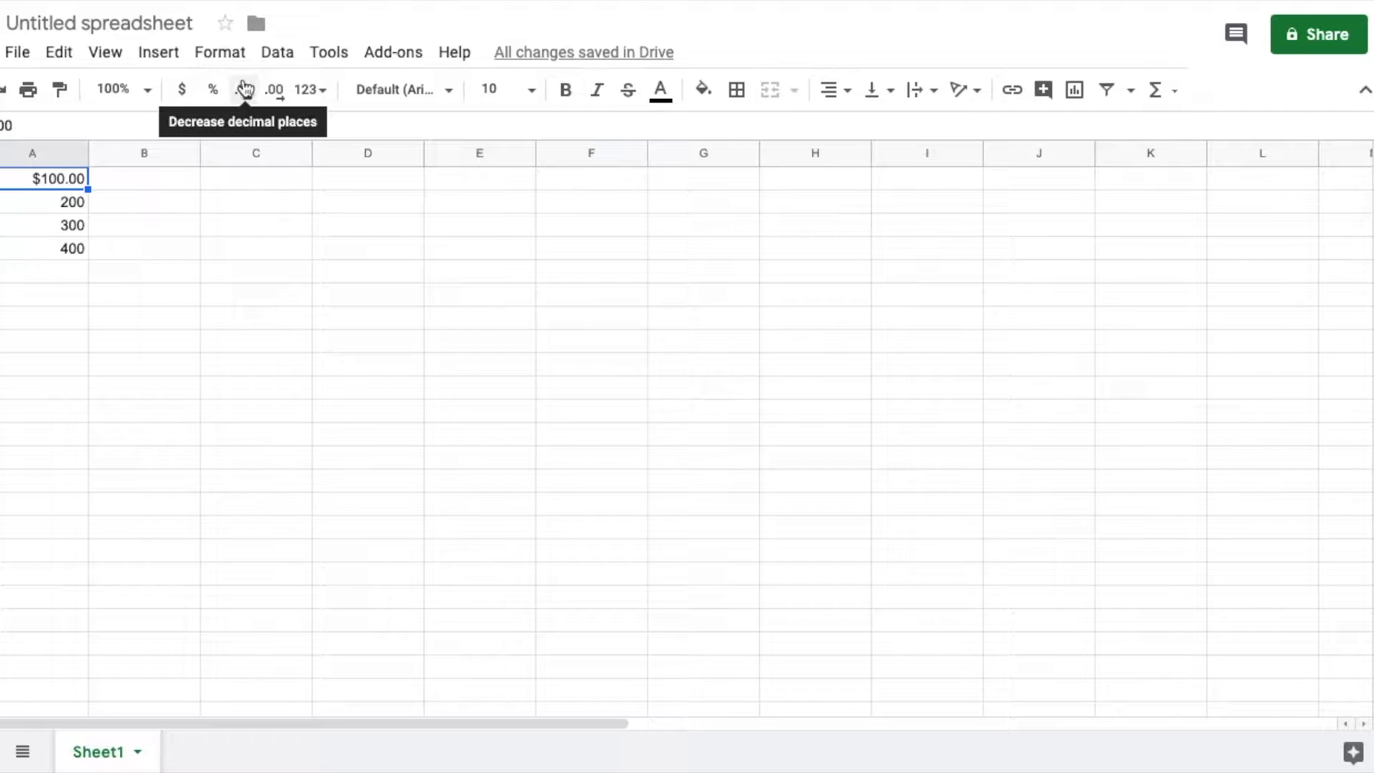
Strip the dollar sign and decimals so A1 shows plain 100 again.
{"action": "left_click", "coordinate": [242, 89]}
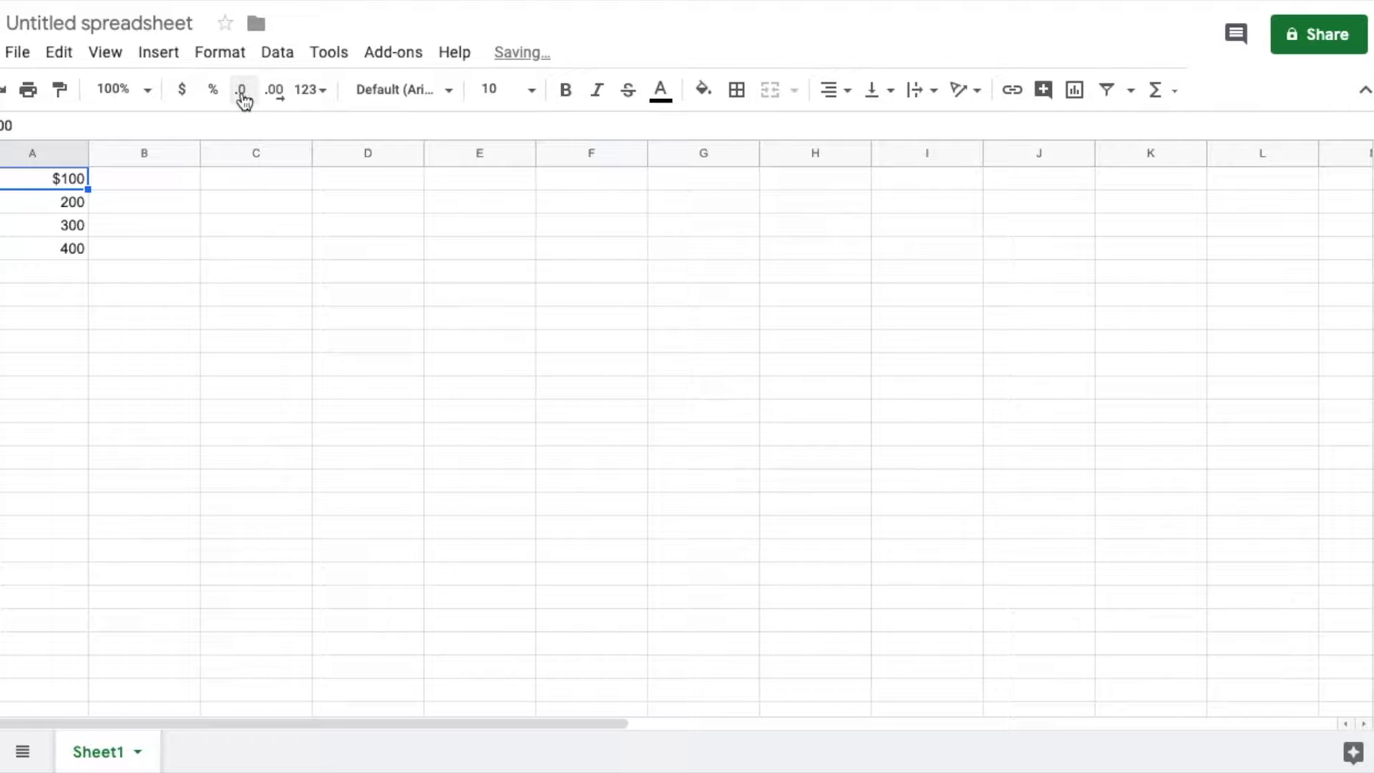
{"action": "left_click", "coordinate": [243, 88]}
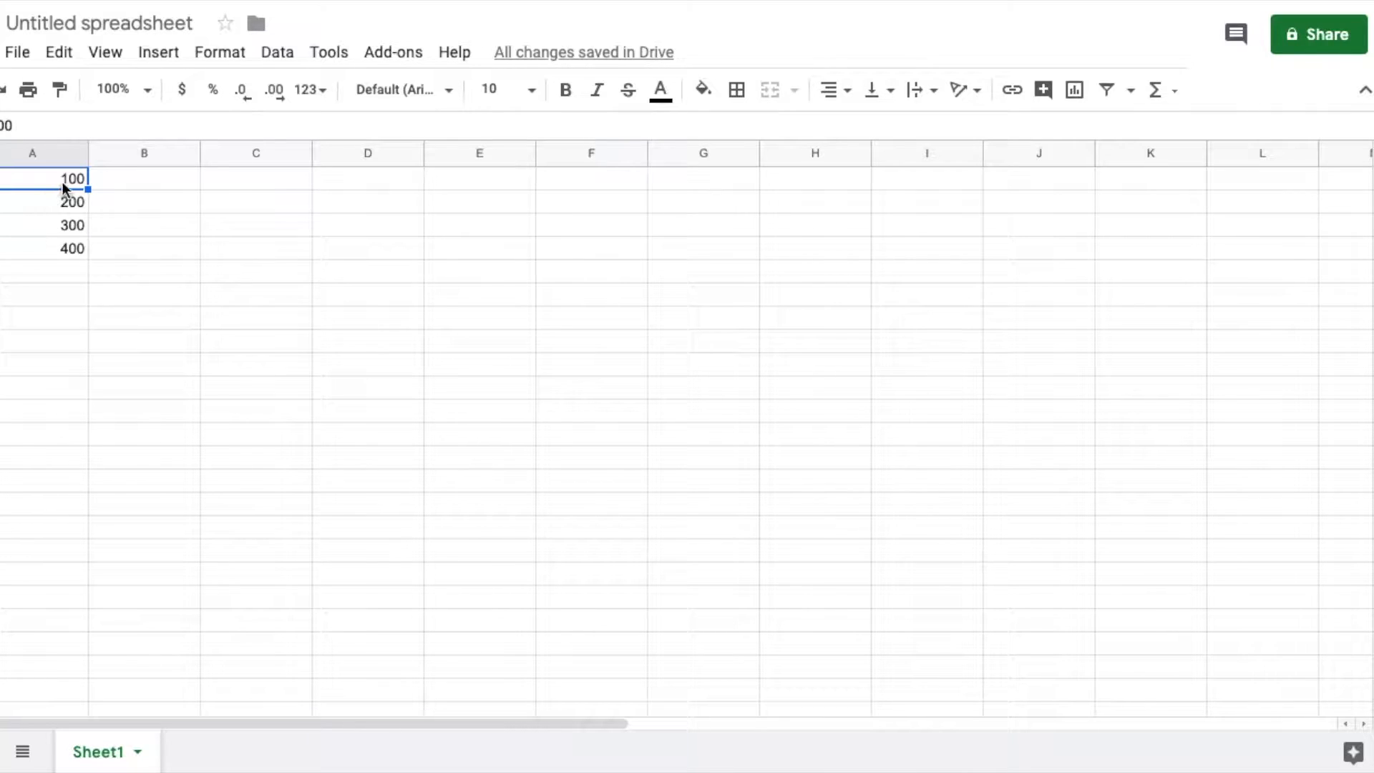
{"action": "mouse_move", "coordinate": [120, 287]}
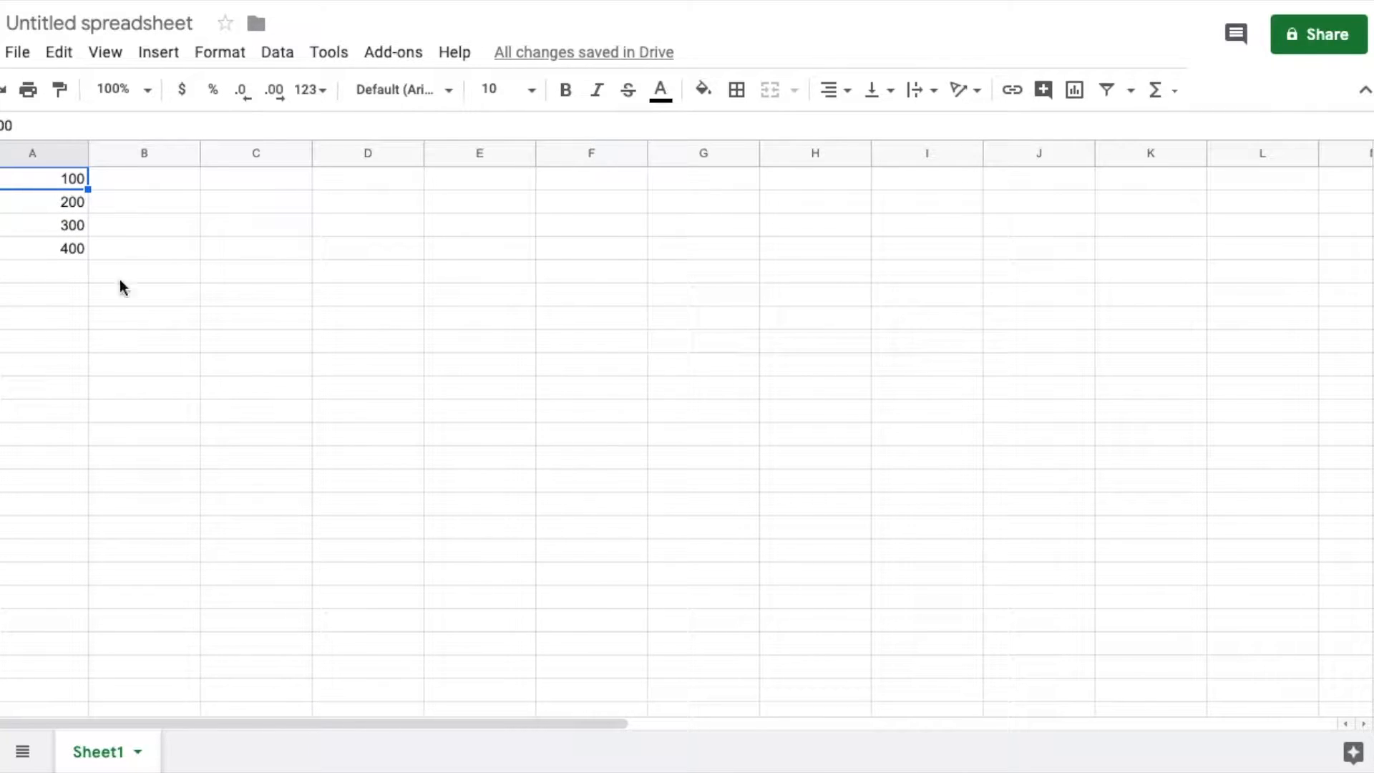
{"action": "mouse_move", "coordinate": [126, 236]}
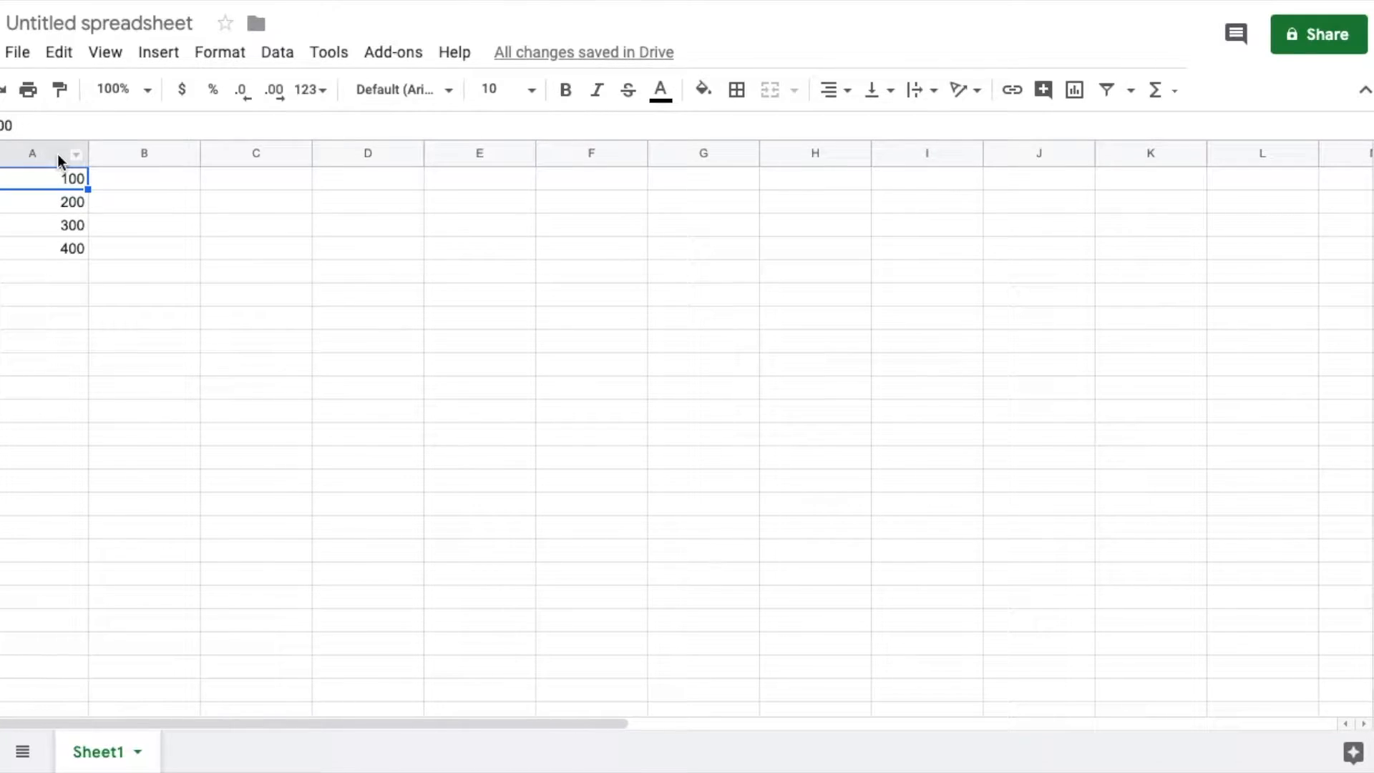
Give all of column A four decimal places (100.0000 to 400.0000), then move to A5.
{"action": "left_click", "coordinate": [33, 153]}
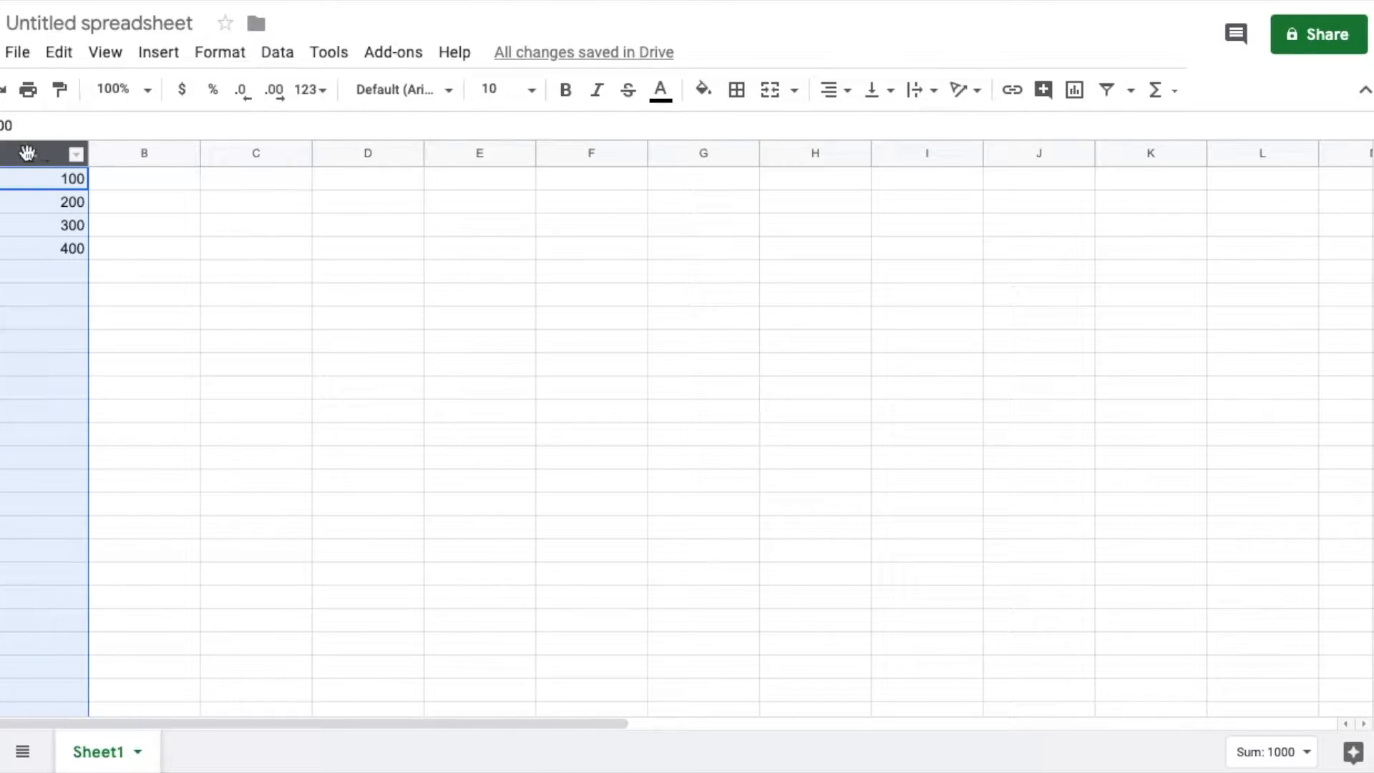
{"action": "mouse_move", "coordinate": [26, 153]}
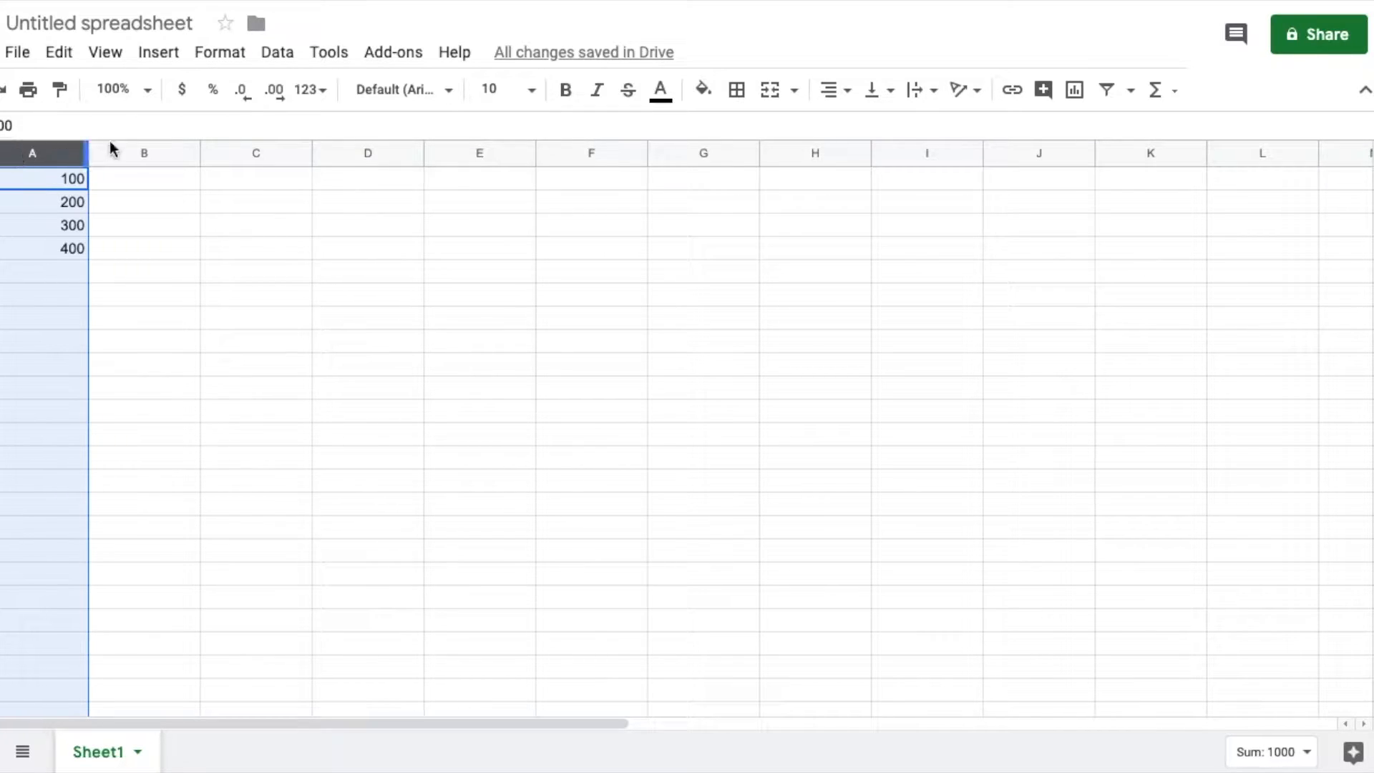
{"action": "mouse_move", "coordinate": [243, 89]}
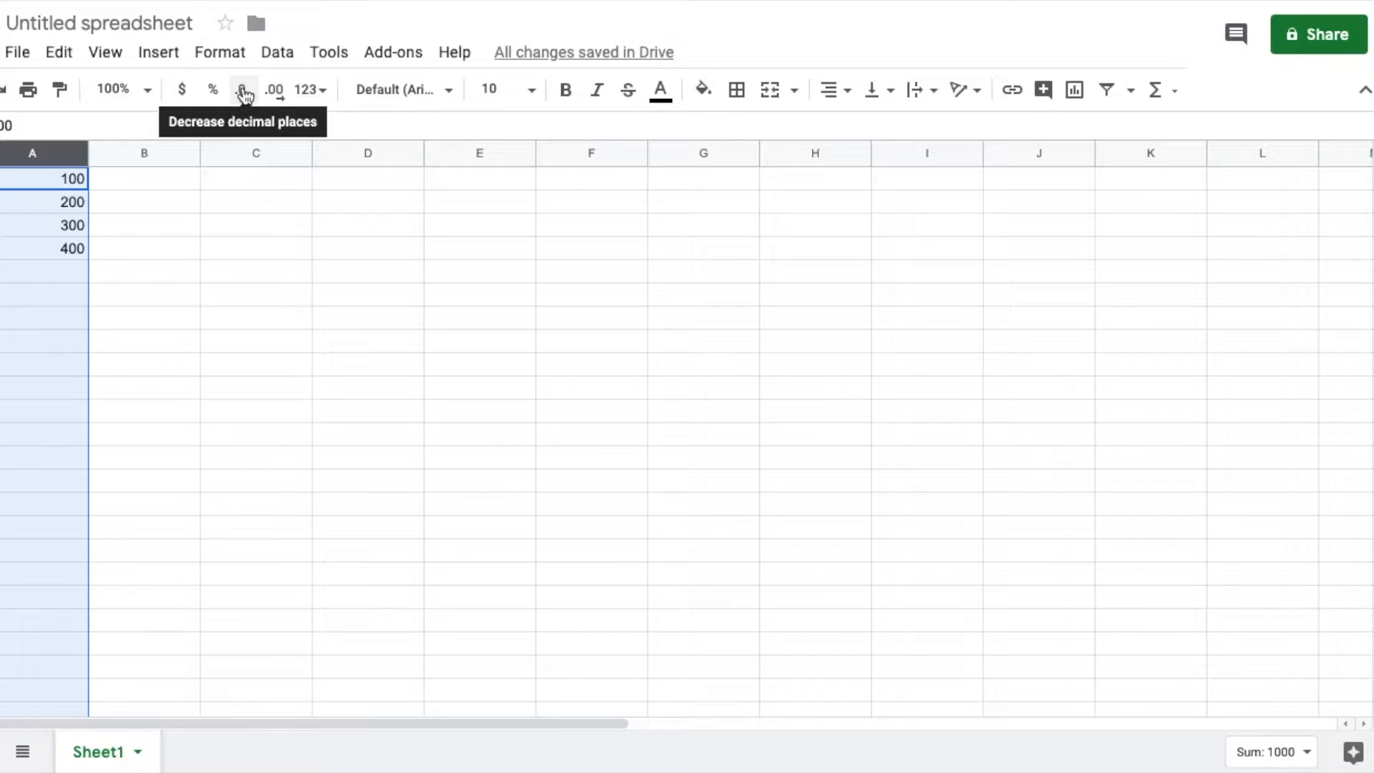
{"action": "left_click", "coordinate": [275, 90]}
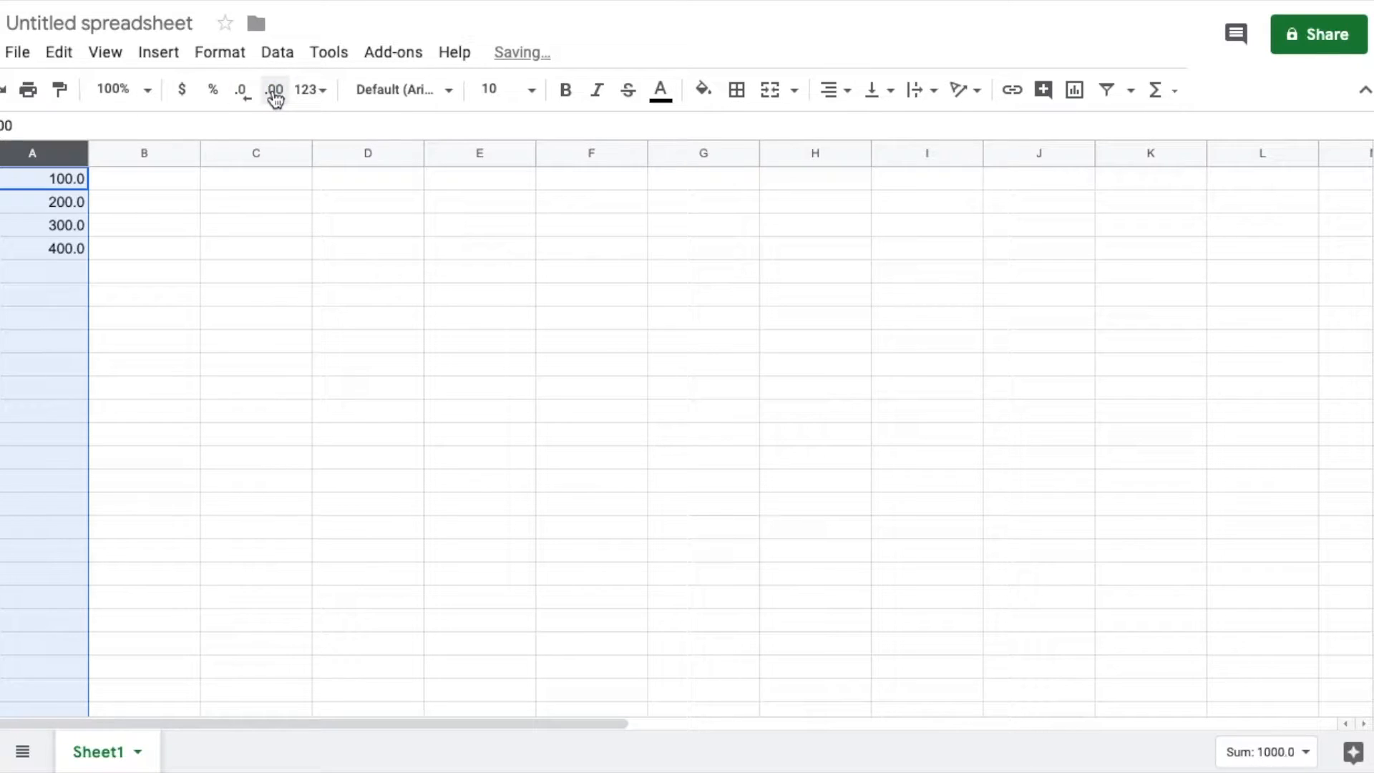
{"action": "left_click", "coordinate": [275, 90]}
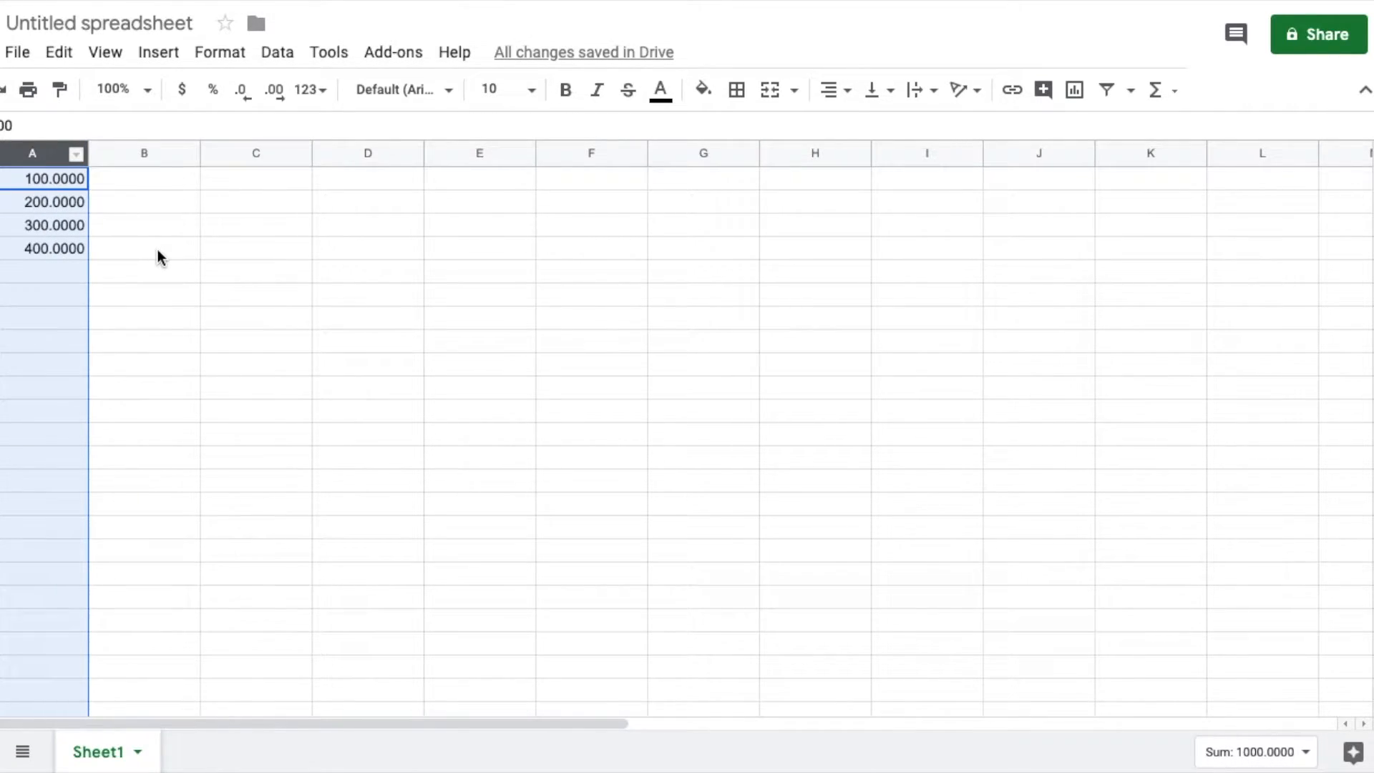
{"action": "left_click", "coordinate": [53, 272]}
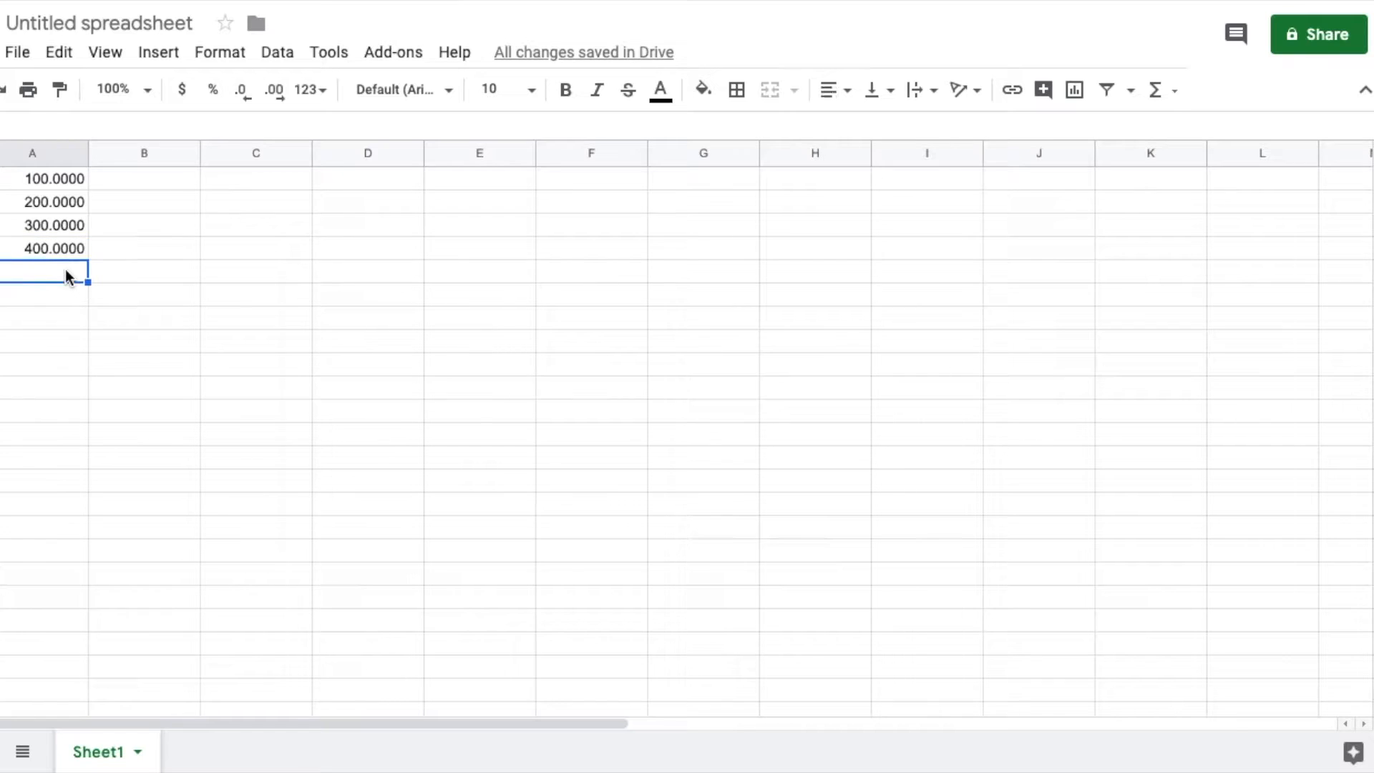
Enter 500 in A5 and reduce column A back to whole numbers 100–500.
{"action": "type", "text": "00.0000"}
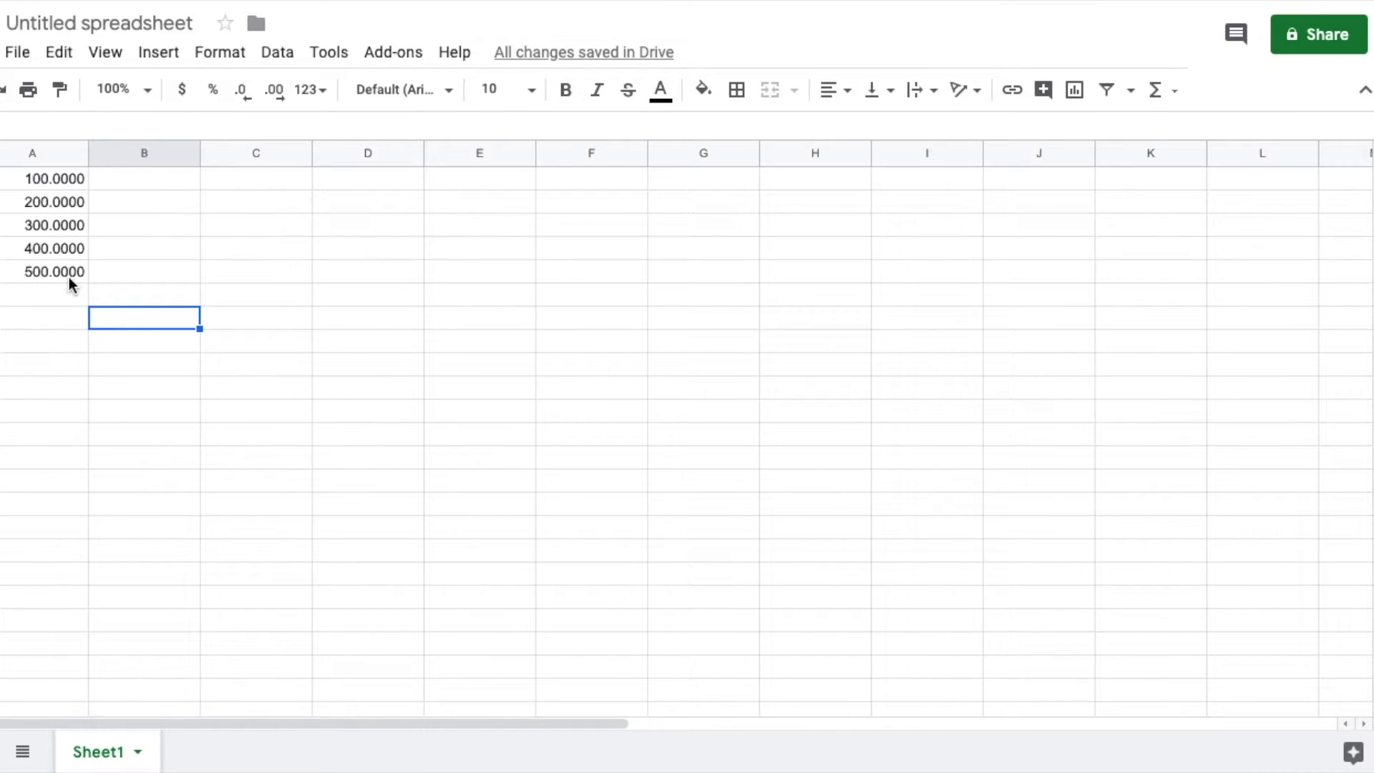
{"action": "mouse_move", "coordinate": [66, 156]}
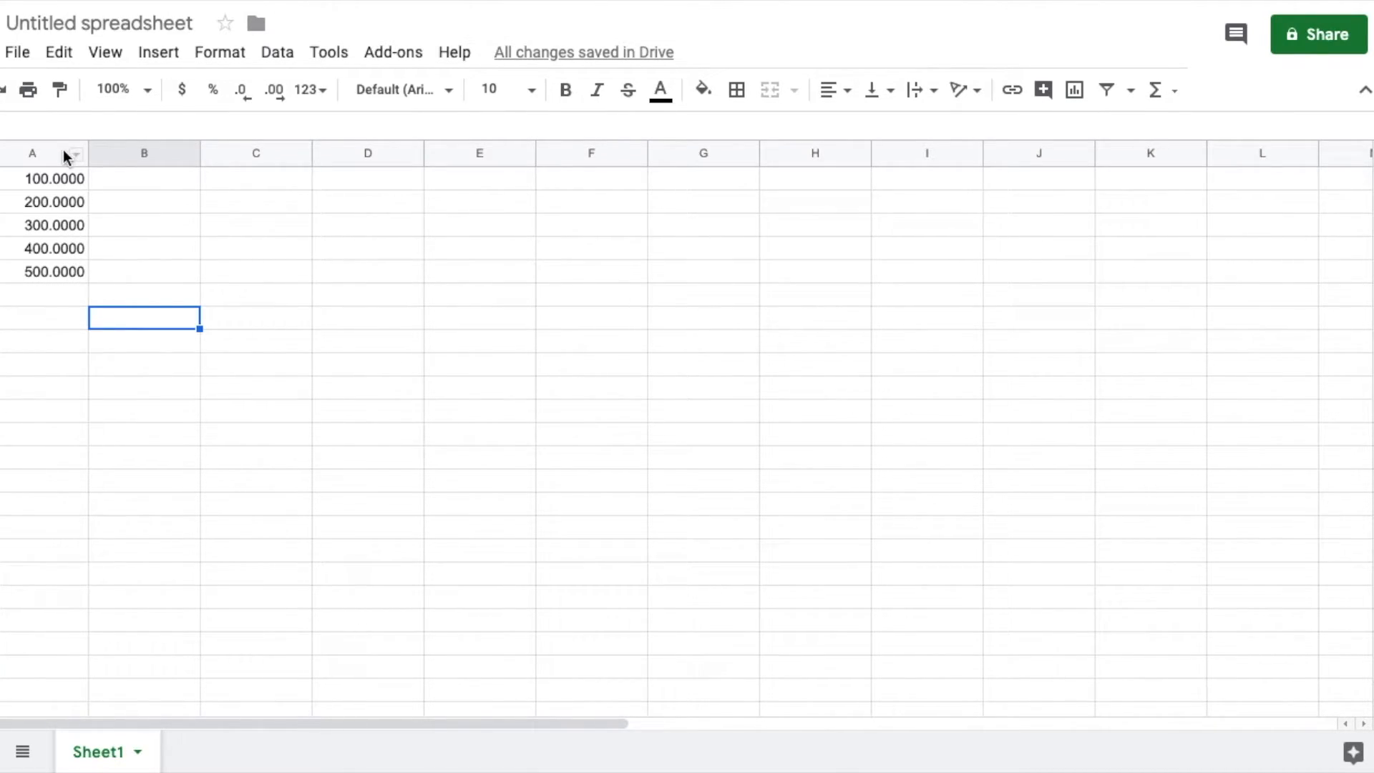
{"action": "left_click", "coordinate": [240, 89]}
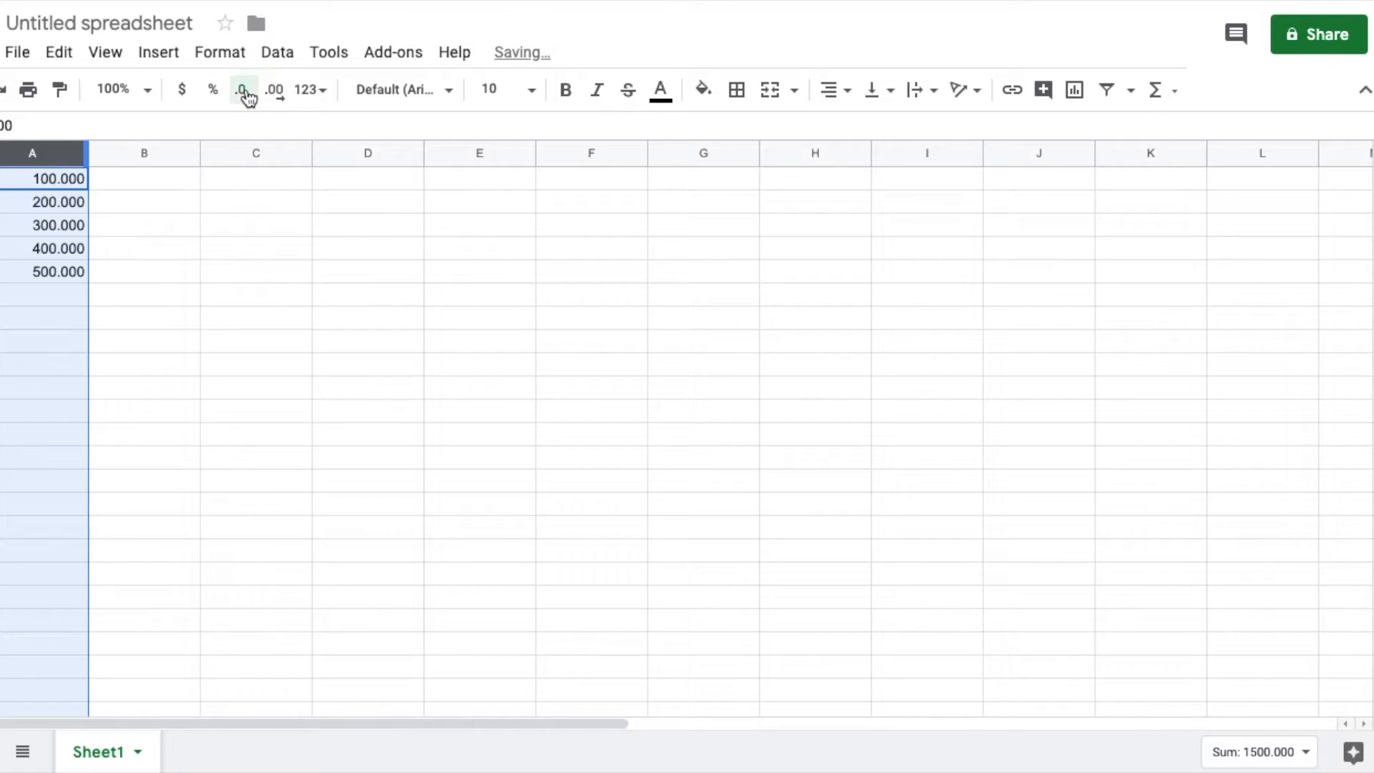
{"action": "left_click", "coordinate": [240, 88]}
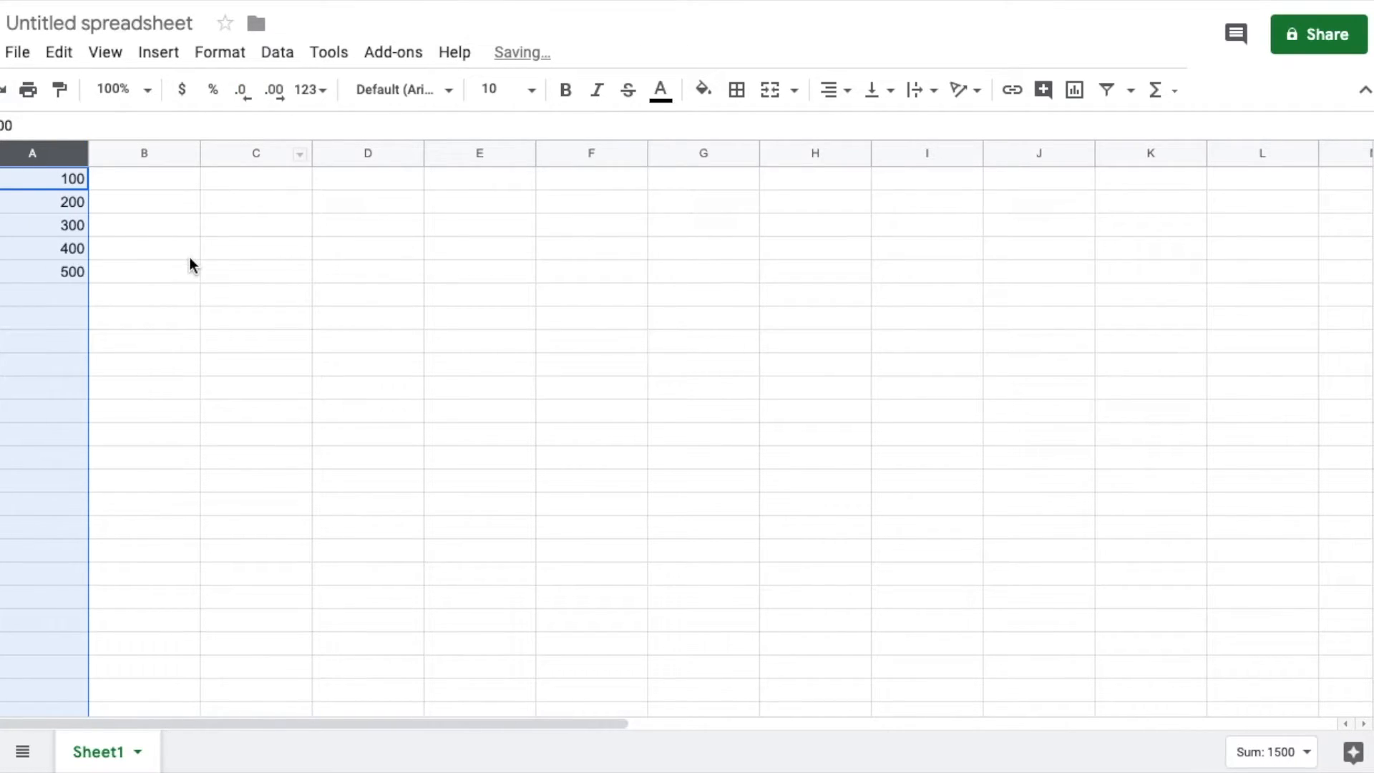
{"action": "left_click", "coordinate": [143, 295]}
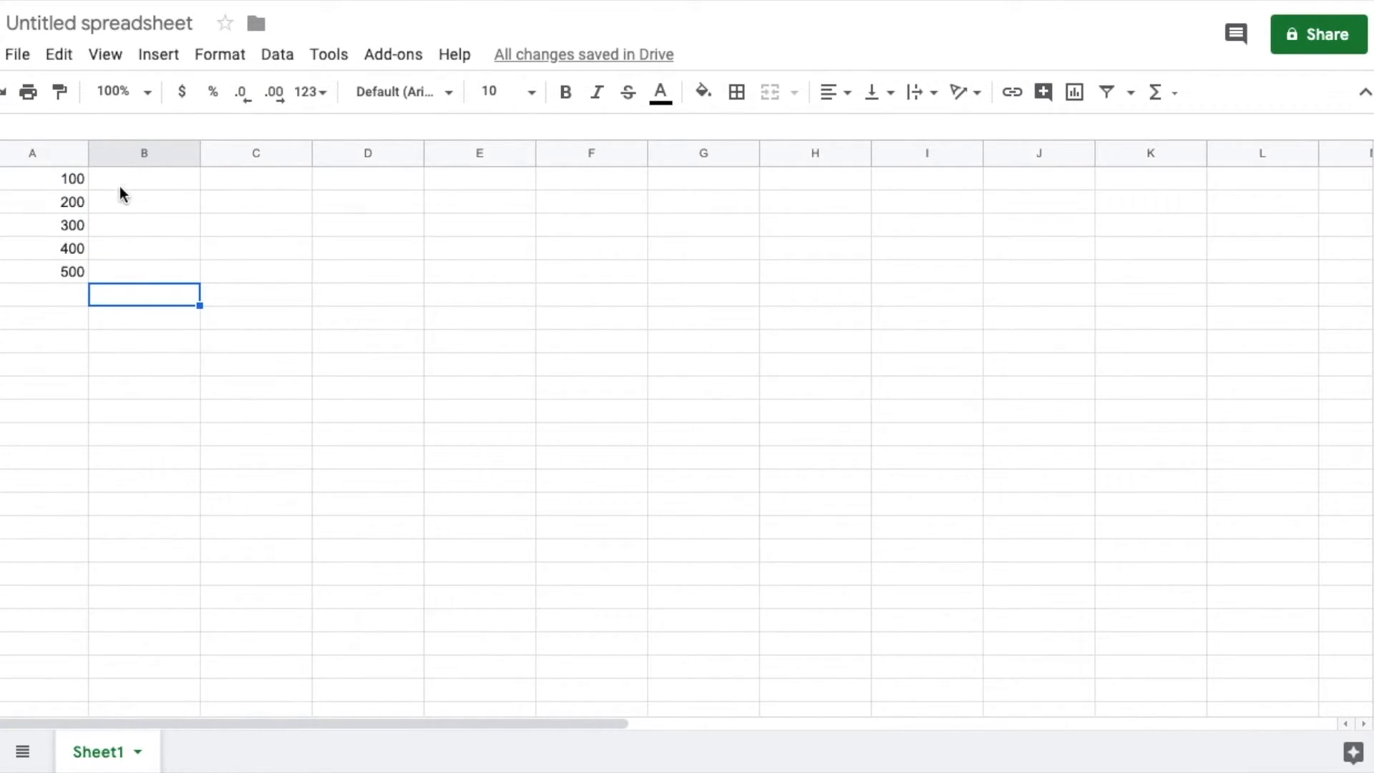
{"action": "mouse_move", "coordinate": [247, 177]}
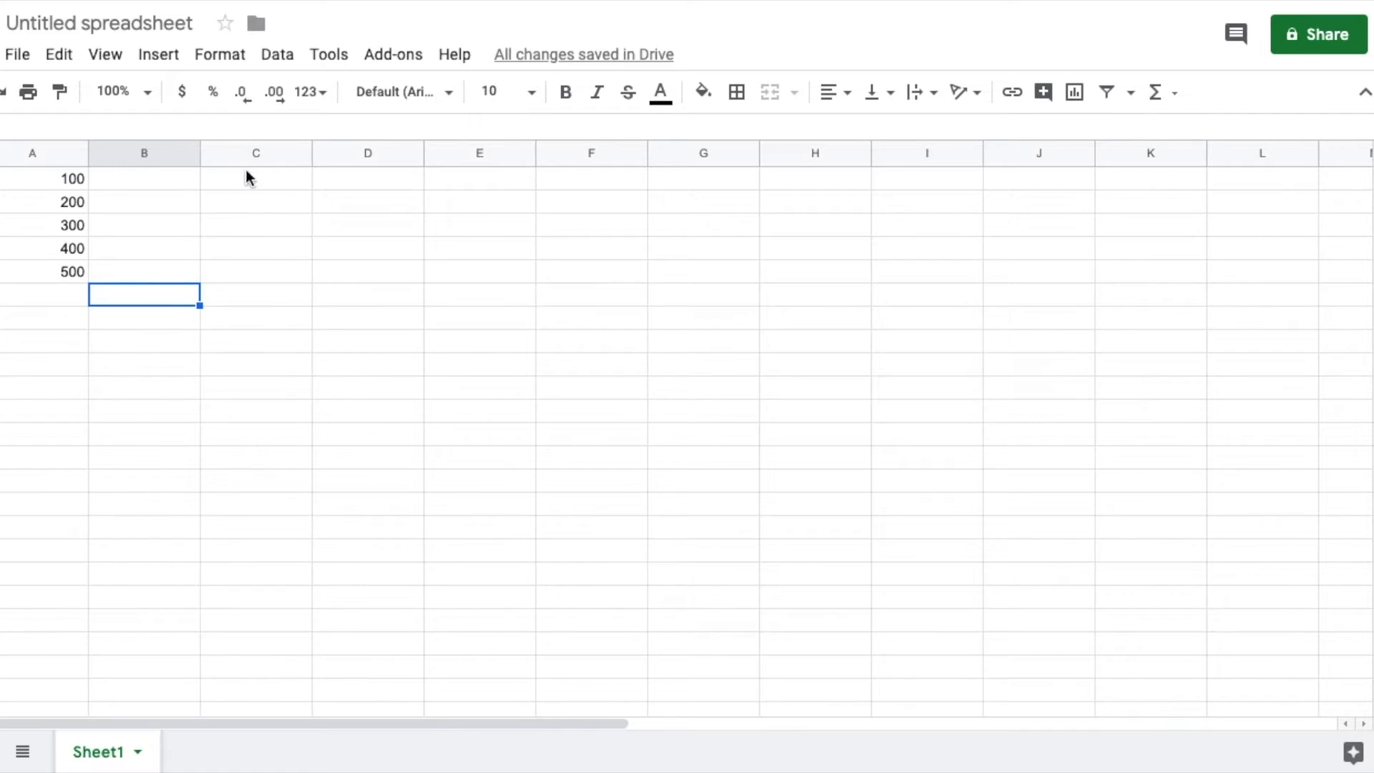
{"action": "mouse_move", "coordinate": [240, 92]}
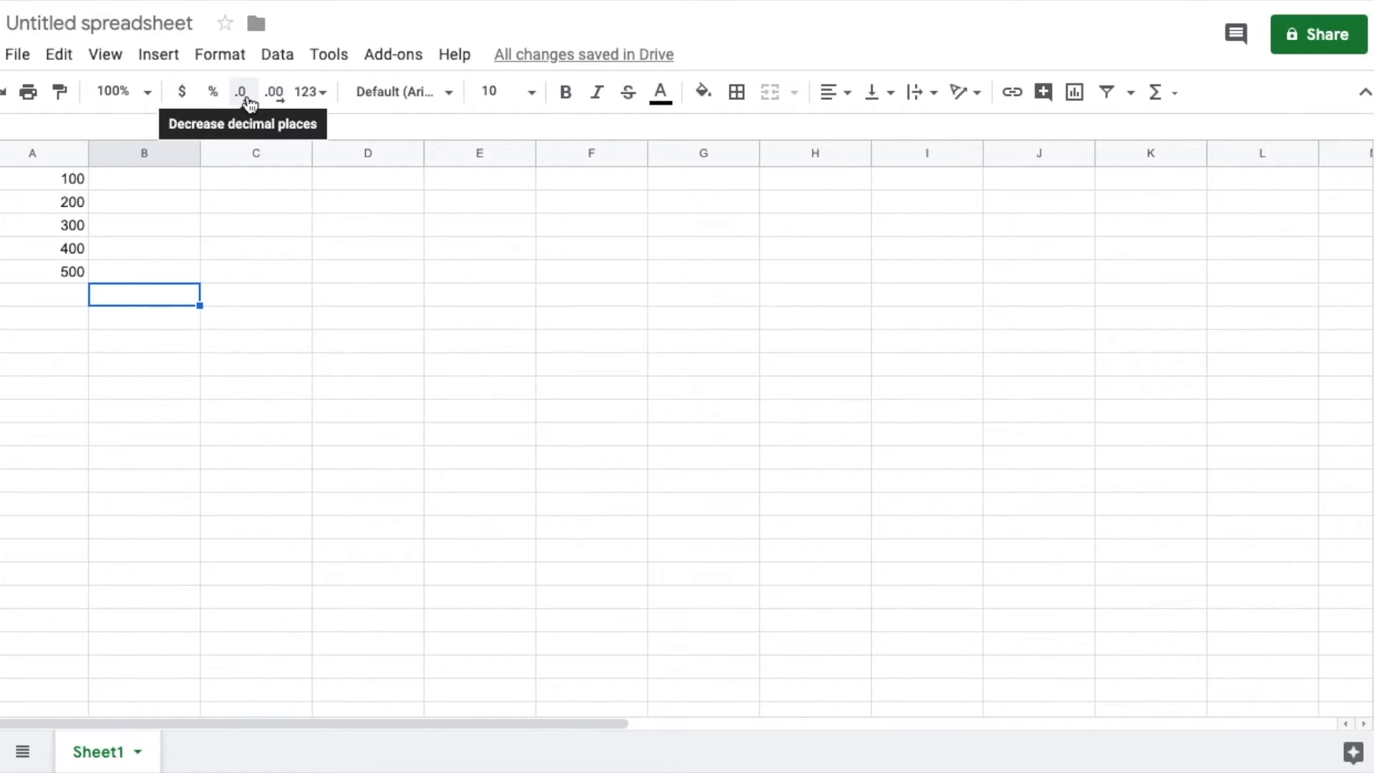
{"action": "mouse_move", "coordinate": [126, 260]}
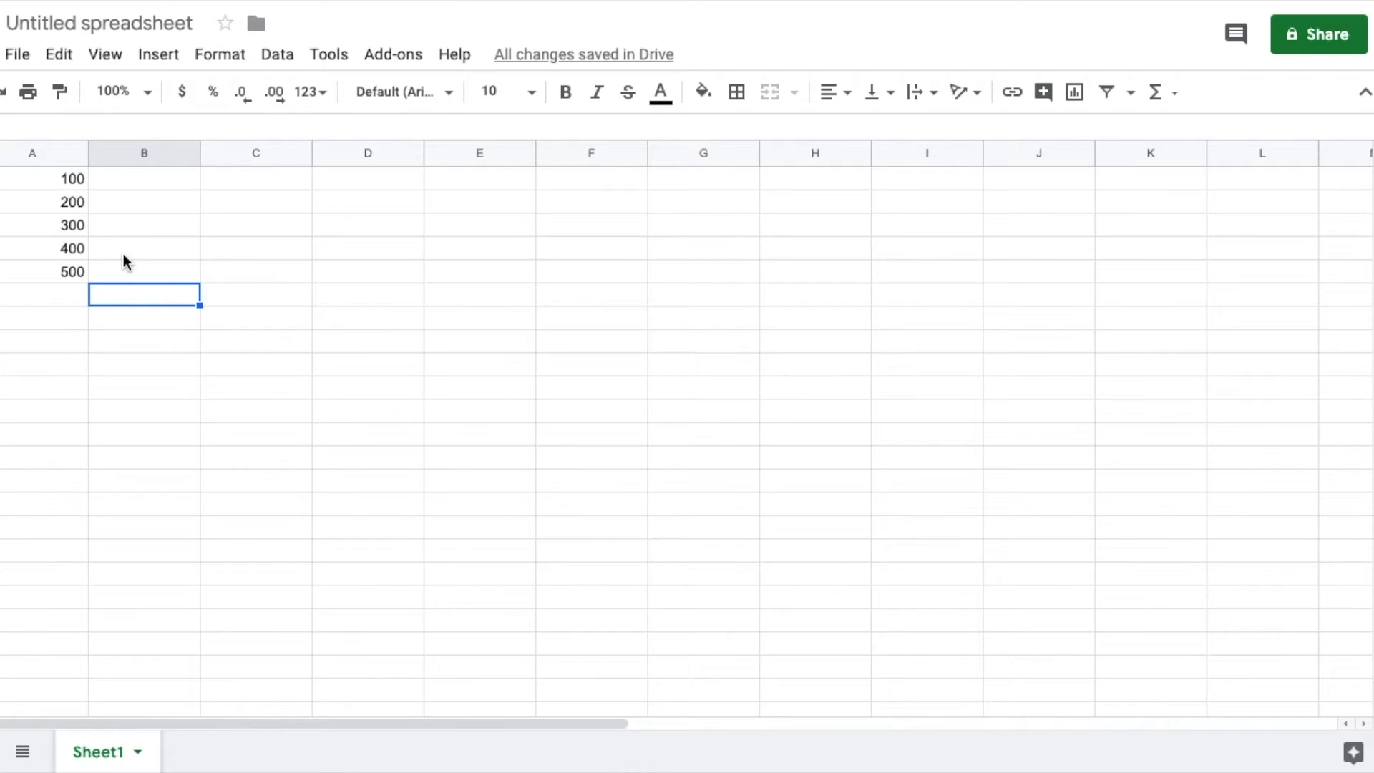
{"action": "mouse_move", "coordinate": [99, 231]}
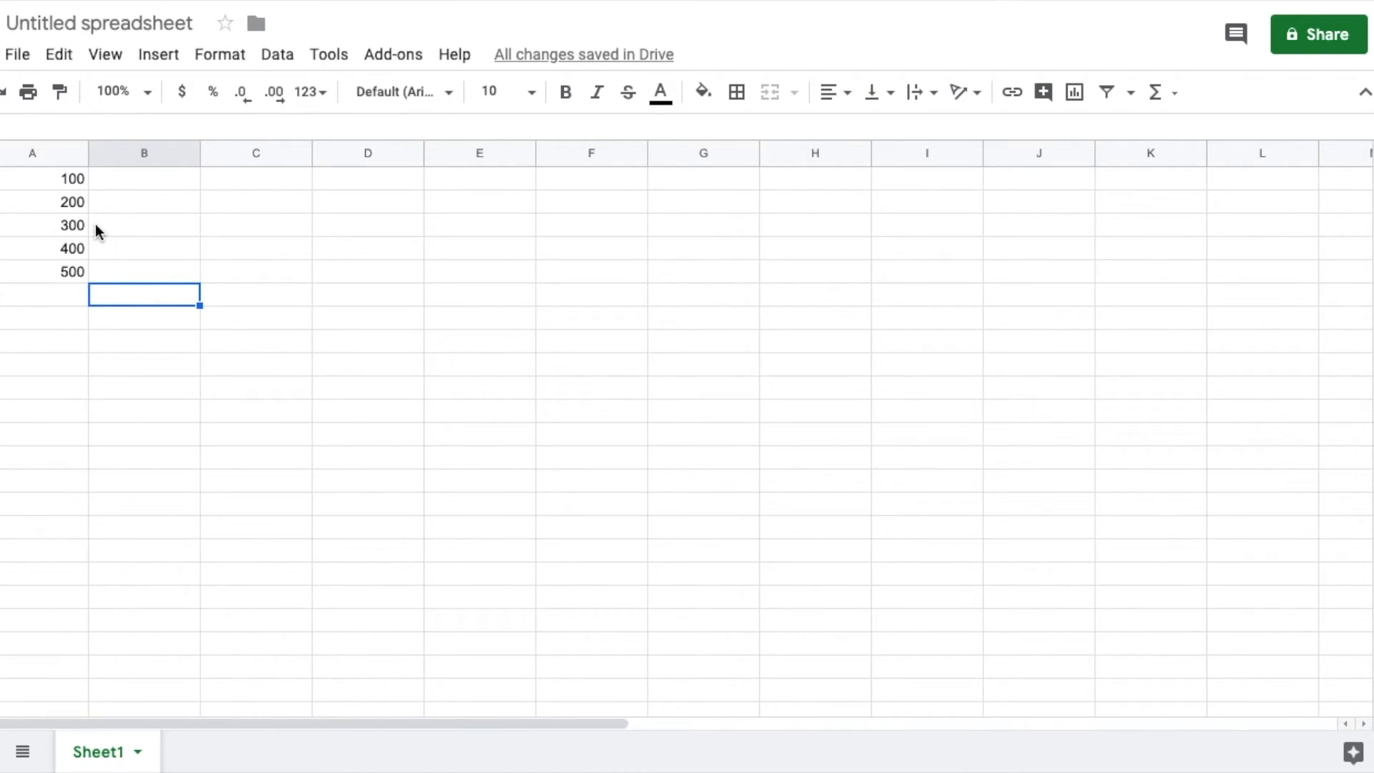
{"action": "mouse_move", "coordinate": [215, 282]}
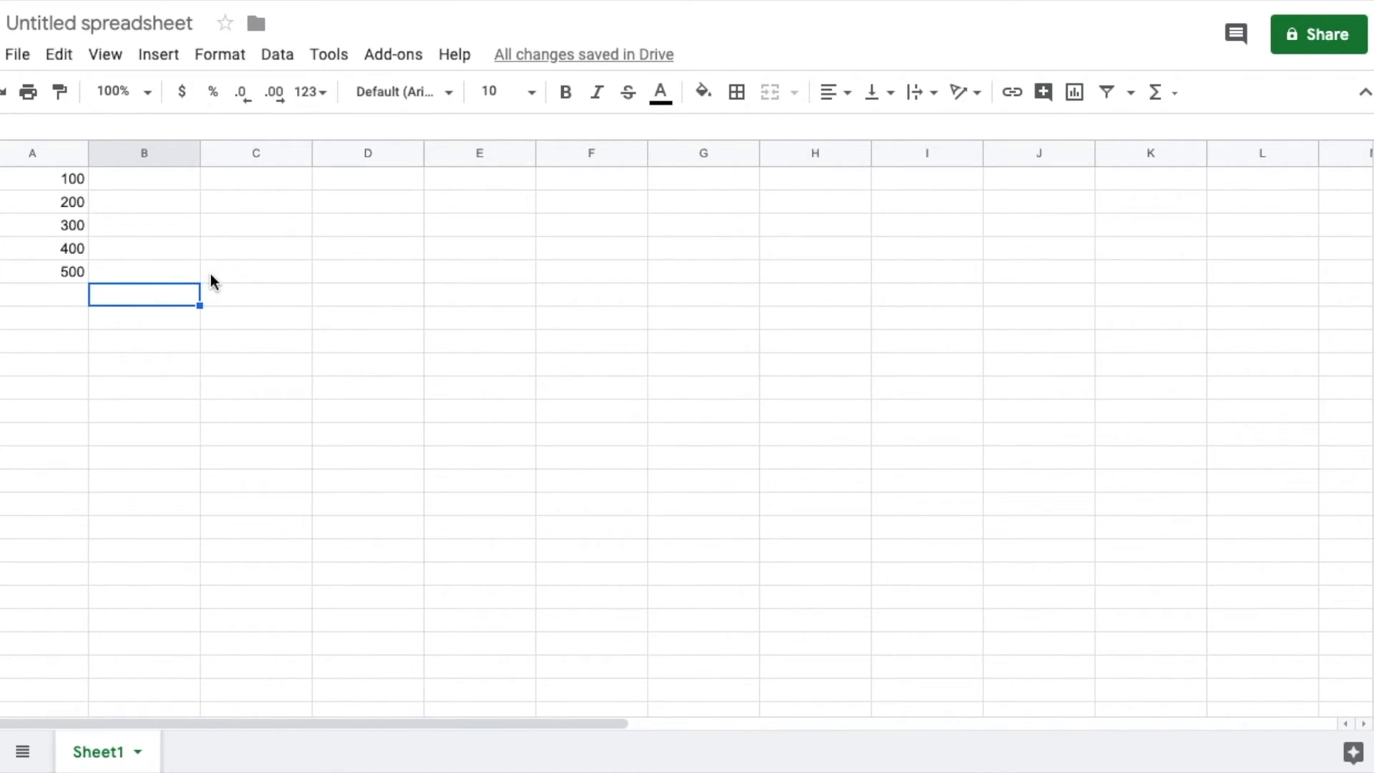
{"action": "mouse_move", "coordinate": [193, 347]}
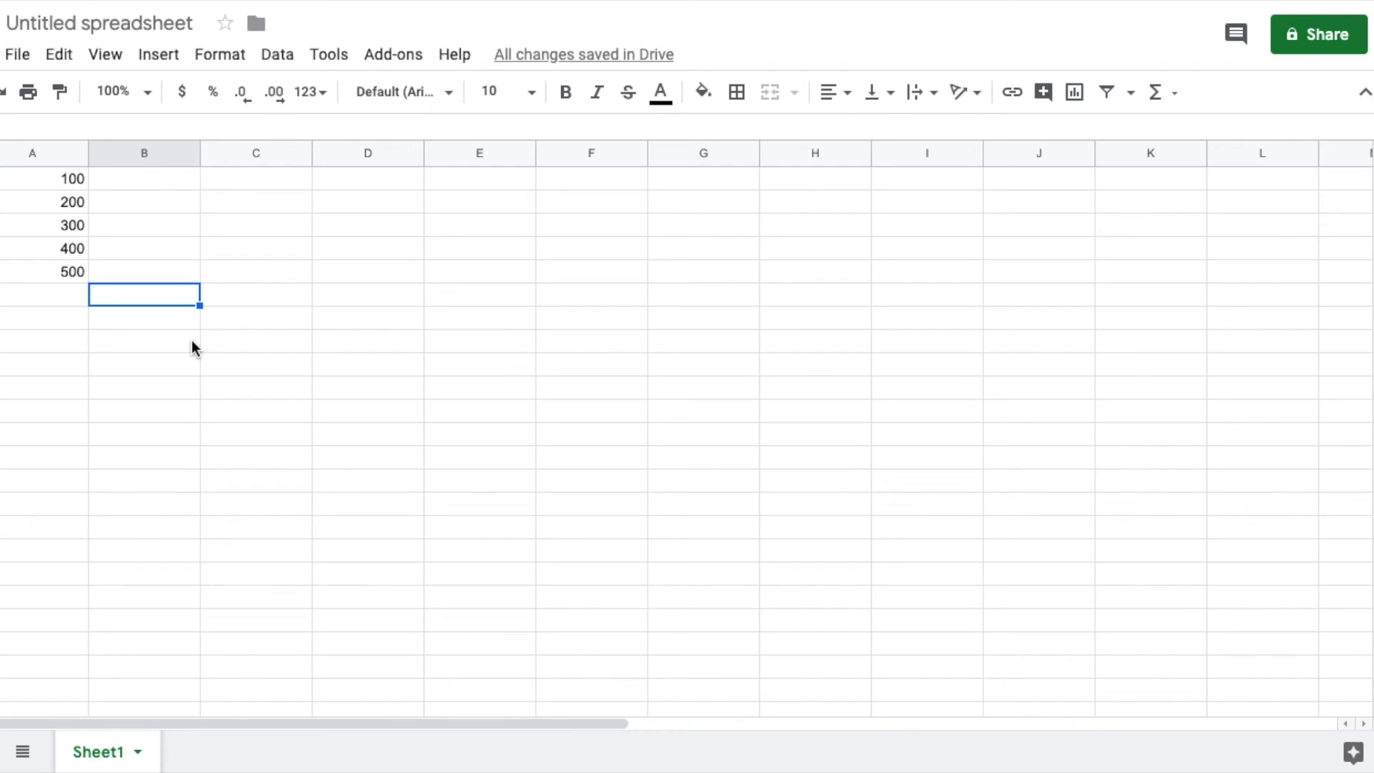
{"action": "mouse_move", "coordinate": [298, 330]}
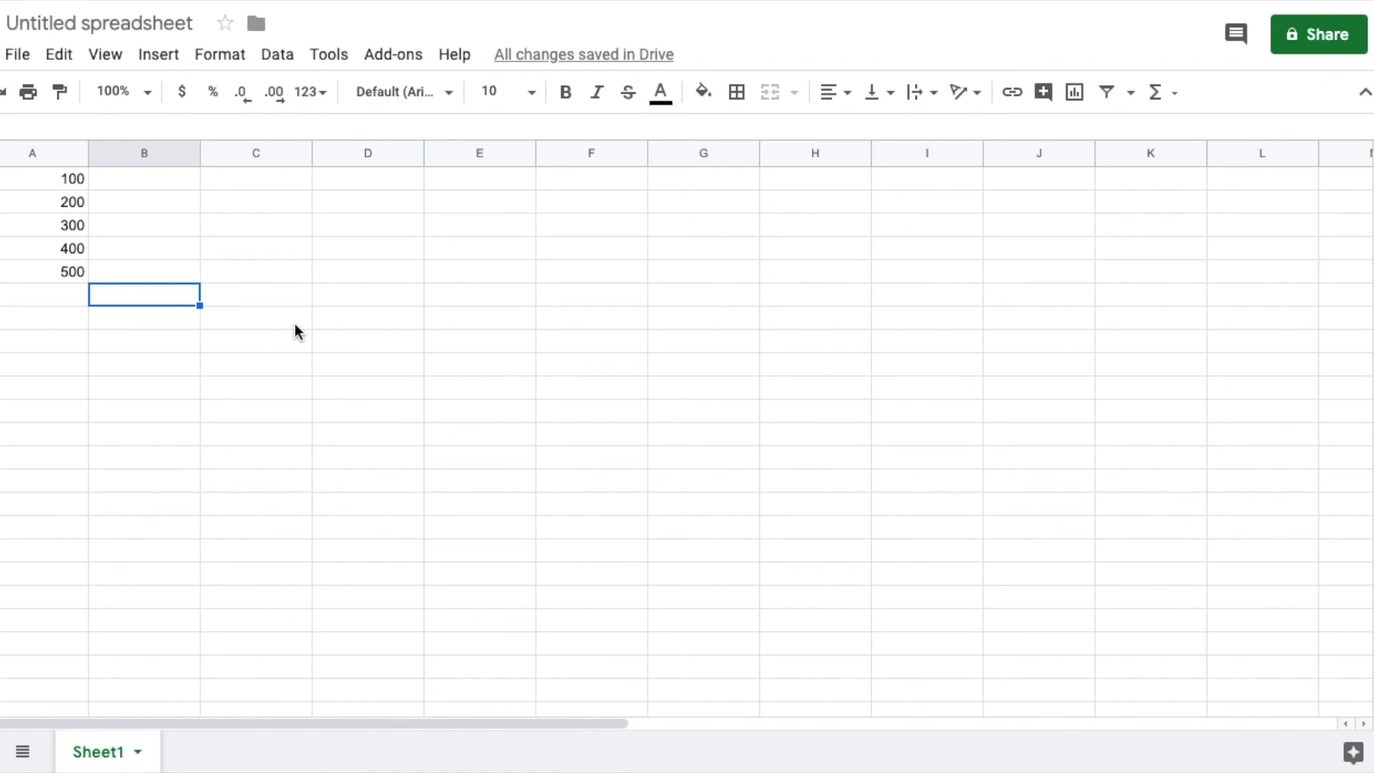